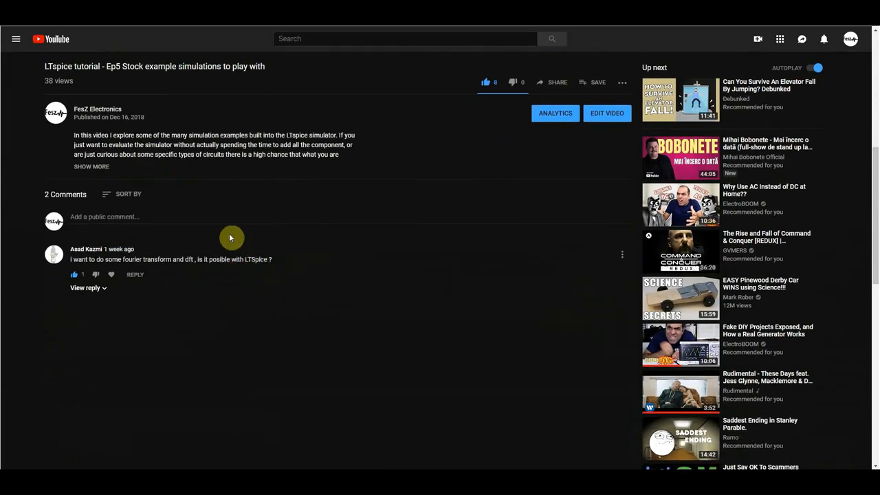
mouse_move(222, 284)
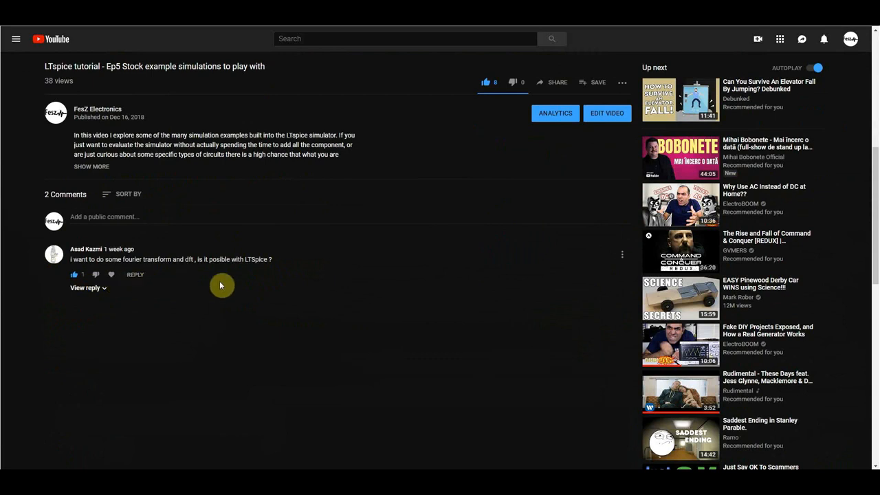
mouse_move(90, 230)
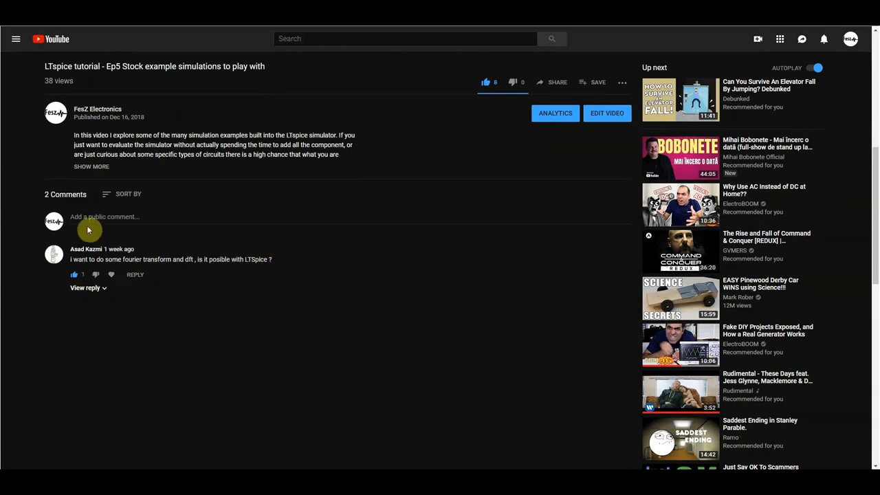
mouse_move(250, 297)
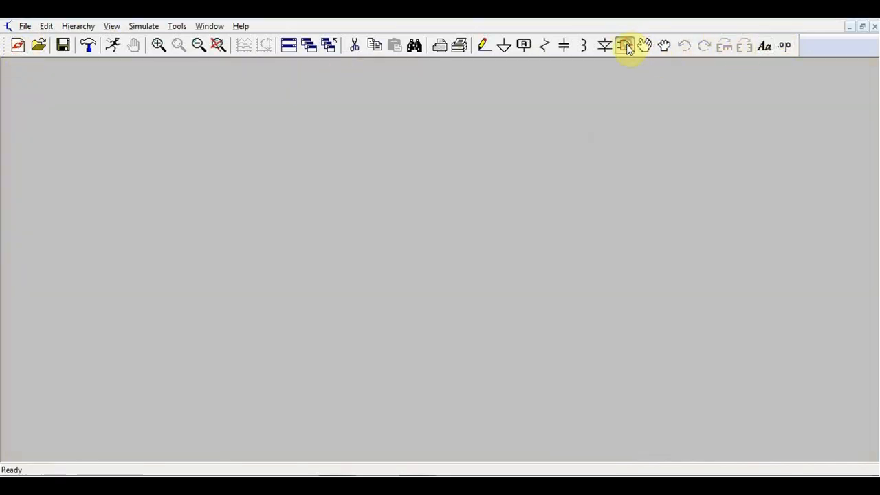
Place a voltage source configured as a 1 V, 1 kHz sine on the reference net
left_click(624, 45)
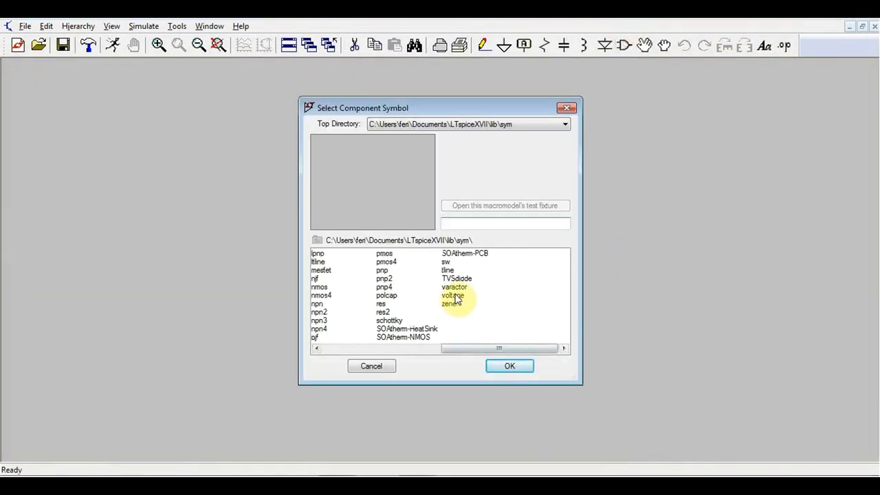
left_click(509, 366)
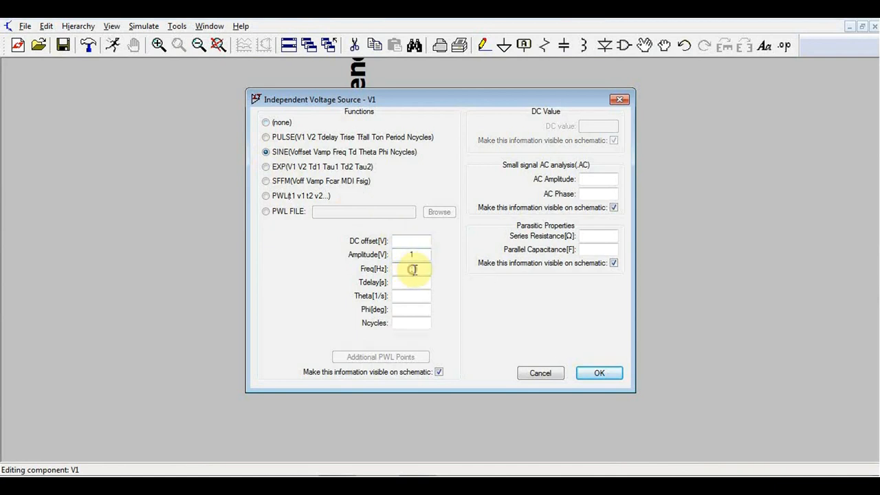
left_click(599, 372)
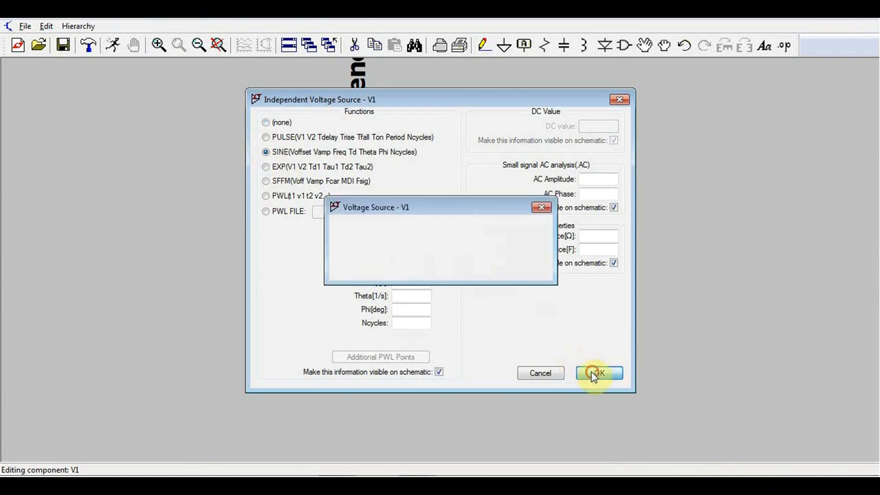
Start a transient simulation with a 10 ms stop time
left_click(599, 373)
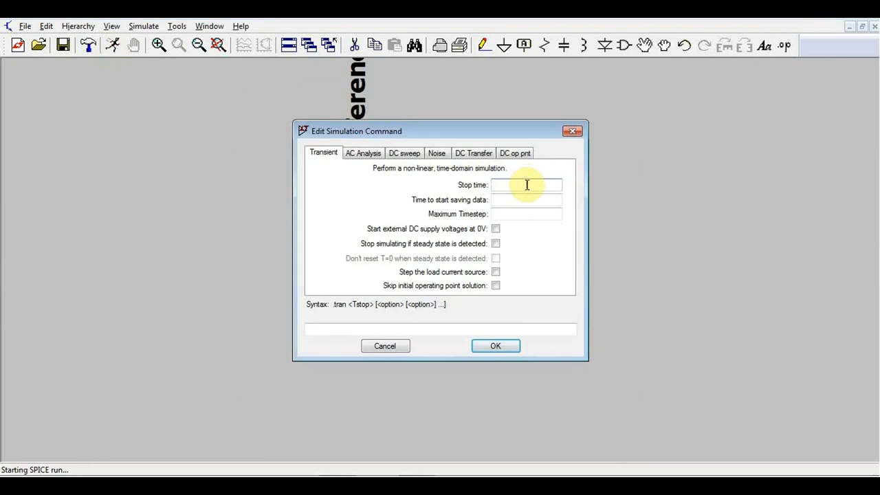
left_click(495, 347)
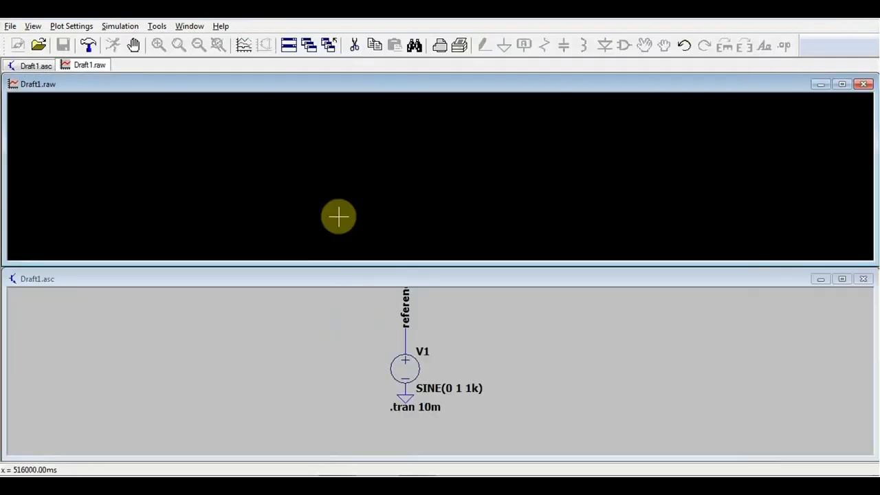
Plot V(reference), compute its FFT showing the 1 kHz peak, then close the spectrum window
left_click(399, 346)
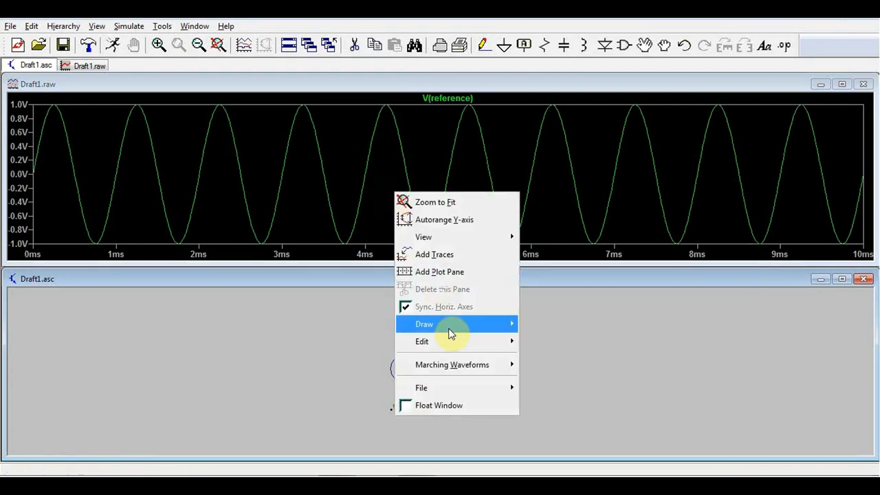
mouse_move(423, 236)
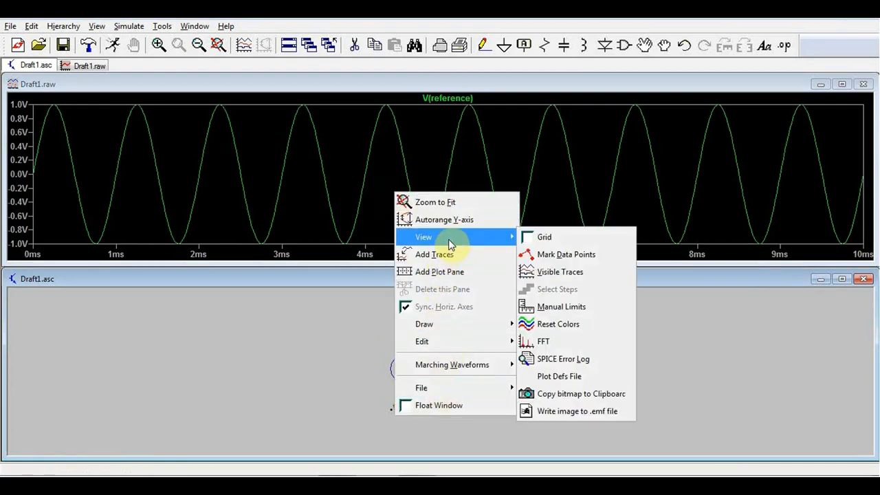
mouse_move(547, 342)
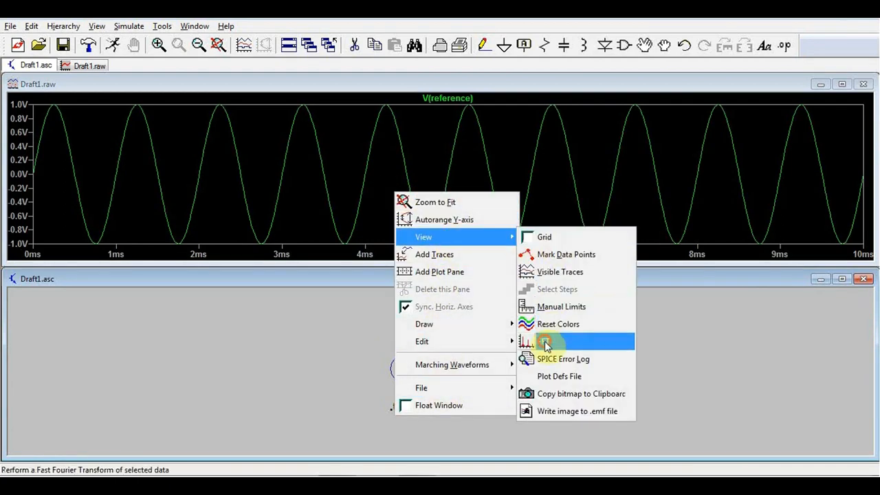
left_click(549, 340)
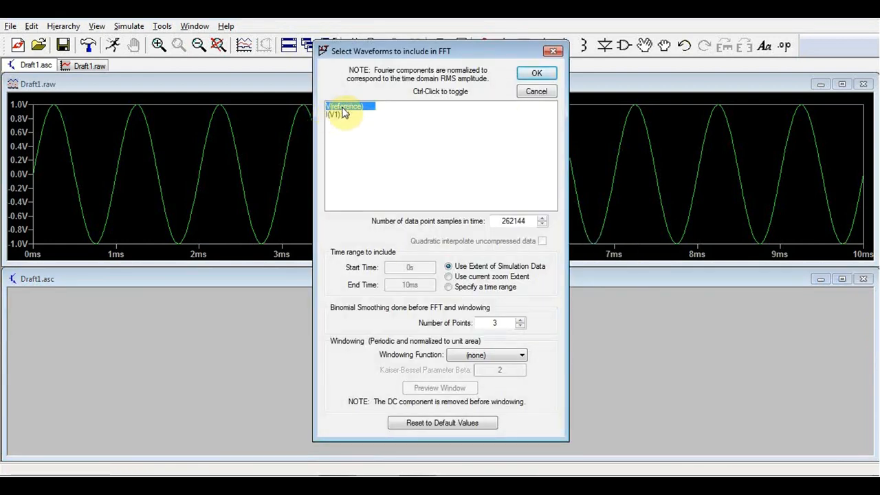
left_click(536, 73)
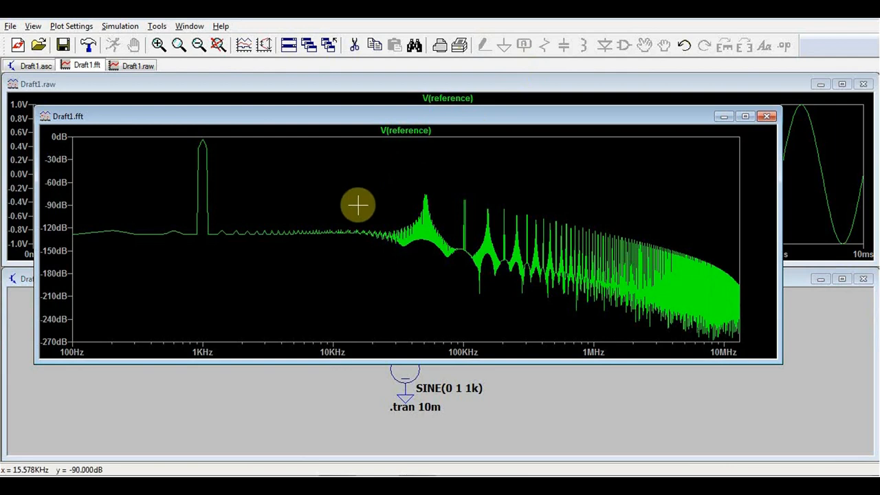
mouse_move(345, 190)
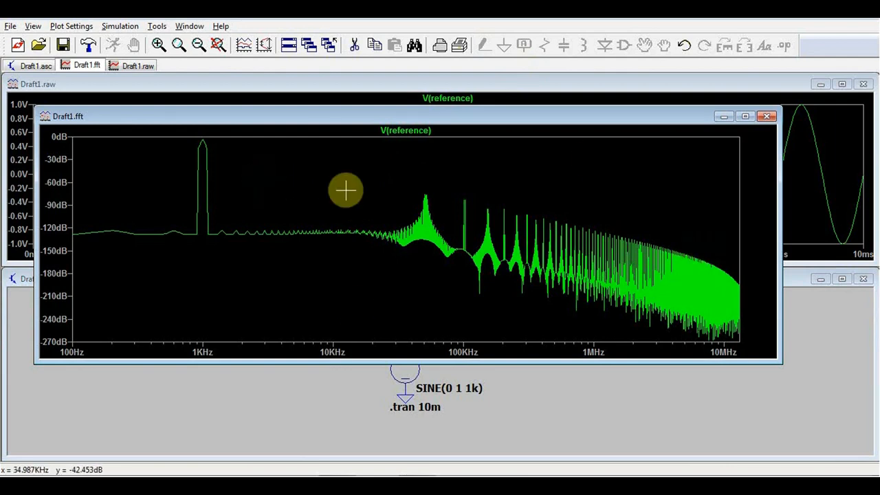
mouse_move(372, 240)
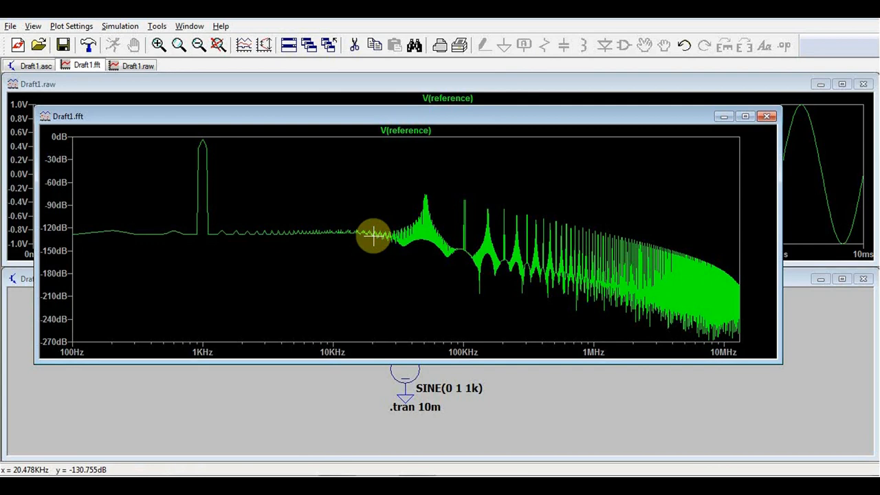
mouse_move(222, 153)
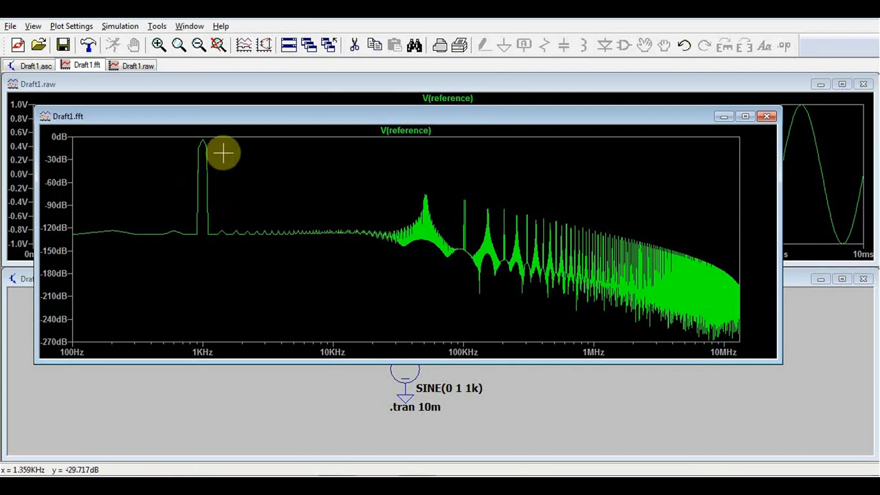
mouse_move(187, 314)
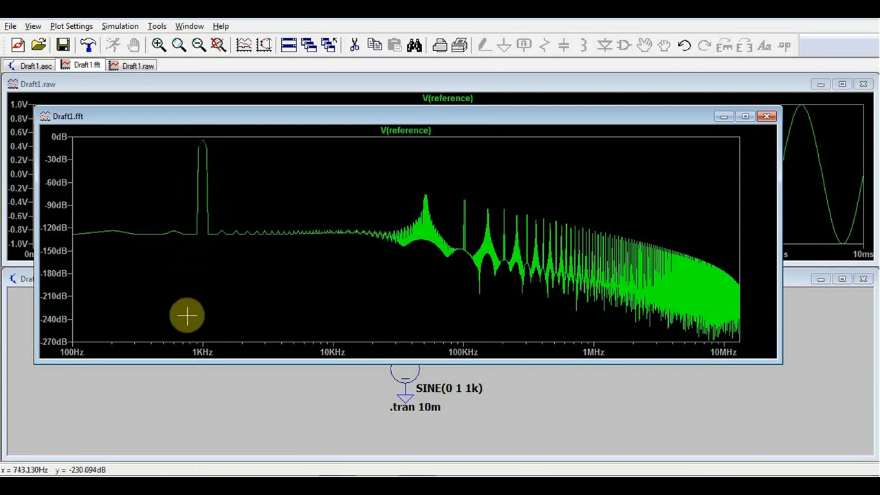
mouse_move(610, 121)
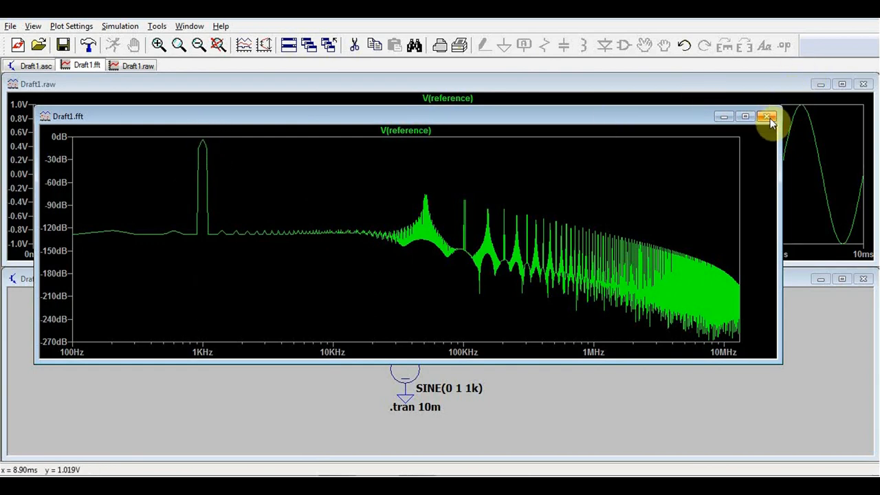
mouse_move(767, 117)
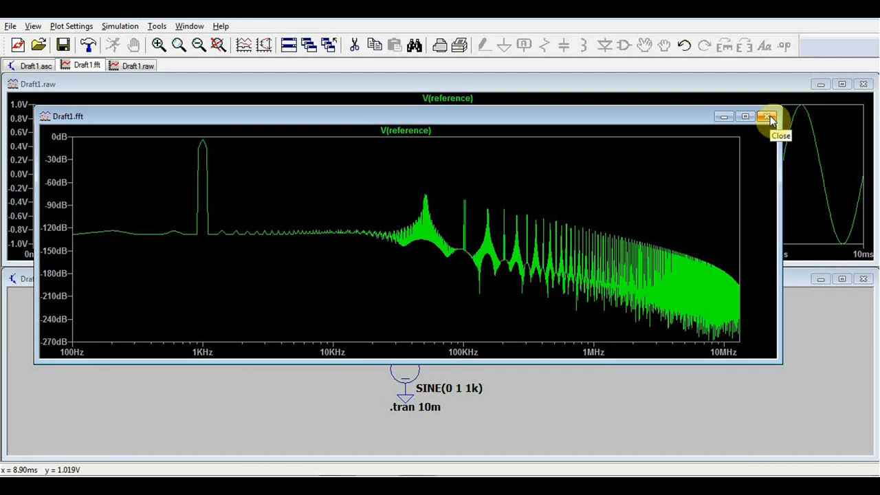
left_click(765, 117)
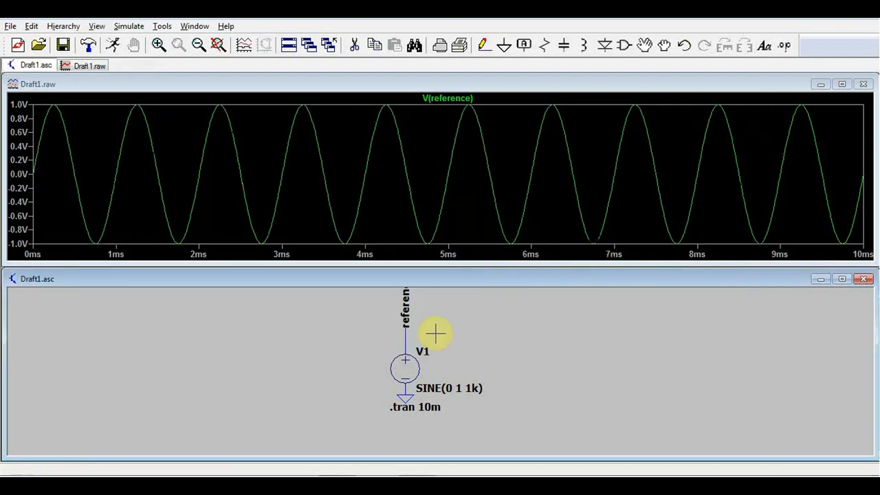
mouse_move(247, 297)
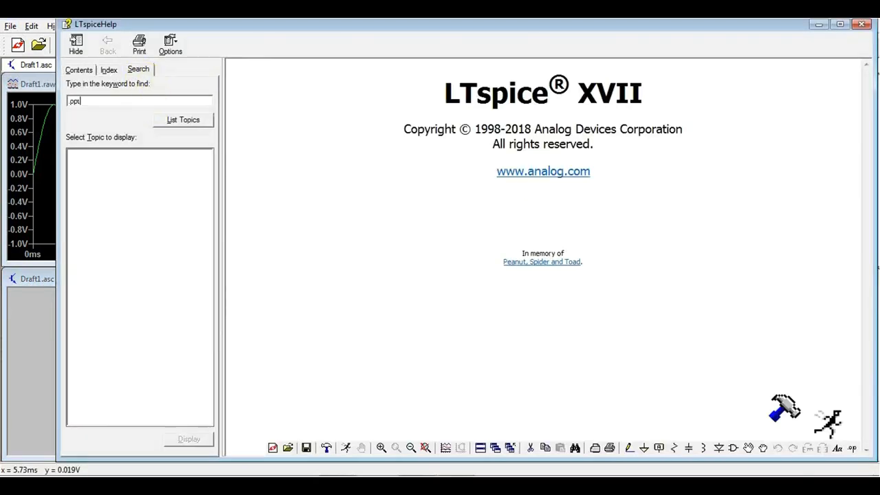
Search help for 'options' and read the .OPTIONS entries for numdgt and plotwinsize
left_click(183, 120)
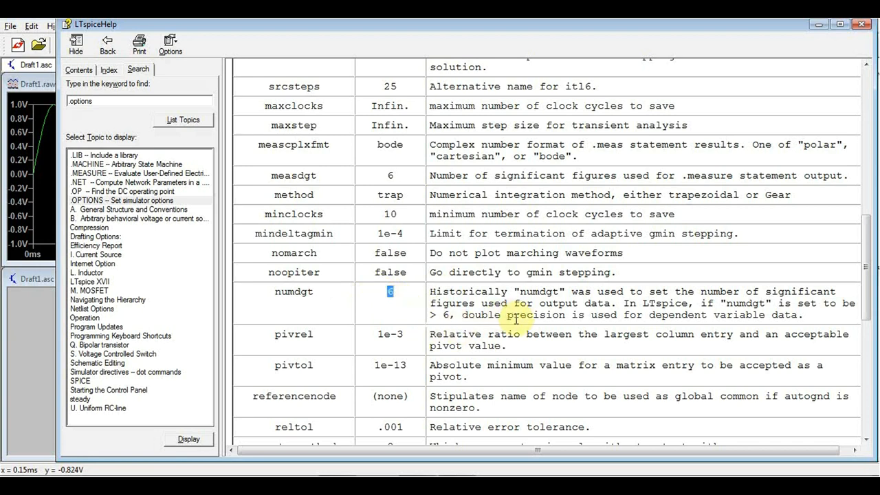
mouse_move(437, 321)
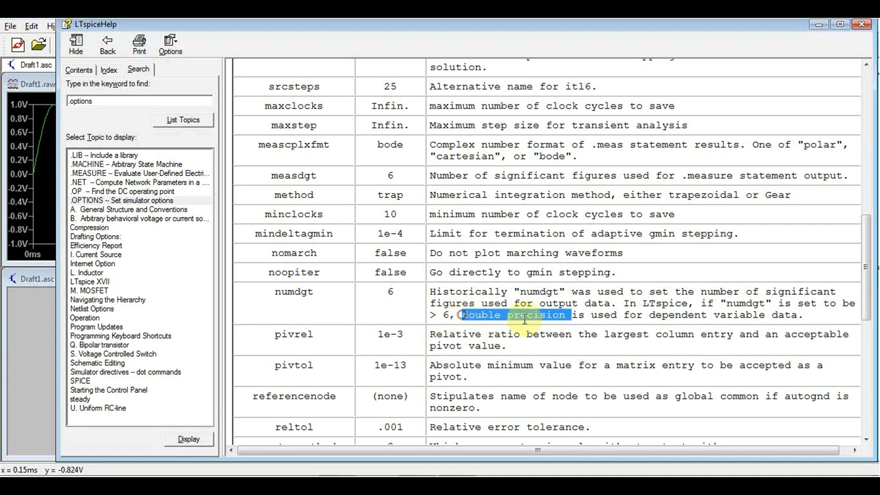
left_click(785, 44)
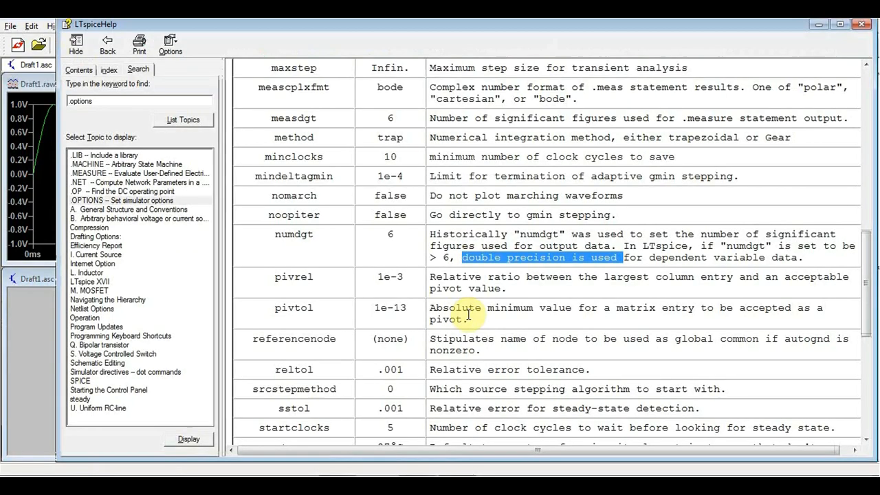
scroll("down", 3)
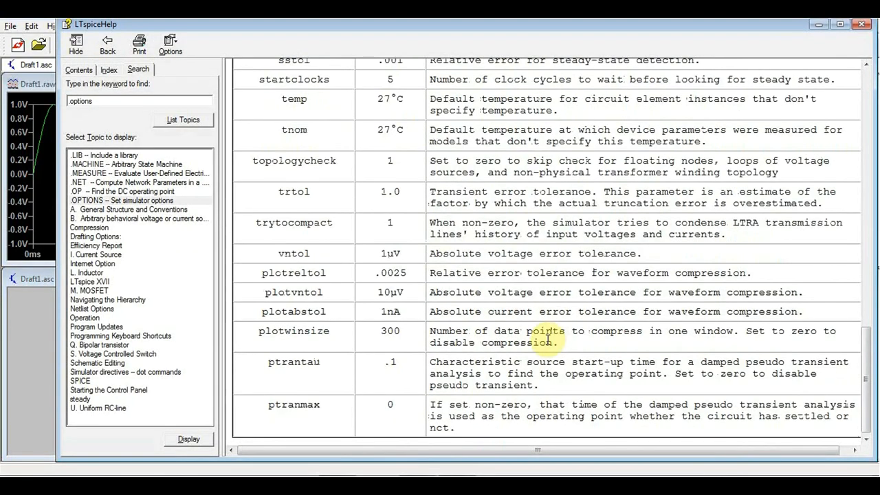
mouse_move(261, 329)
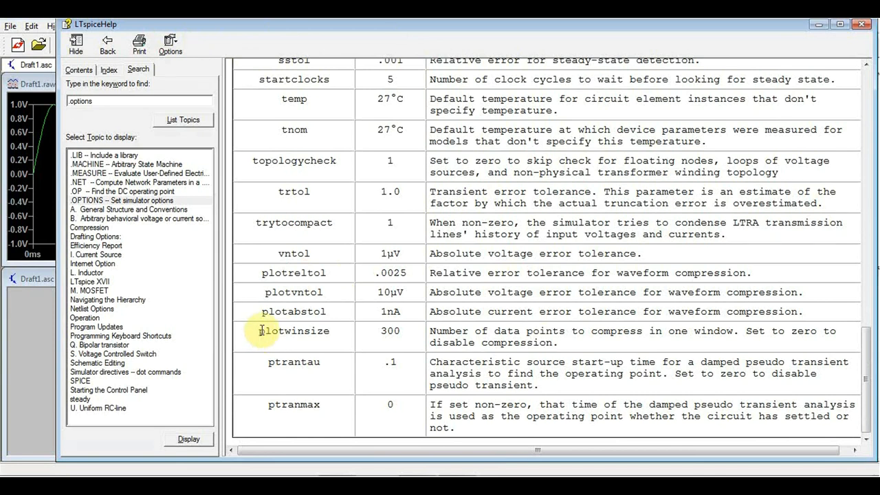
double_click(294, 330)
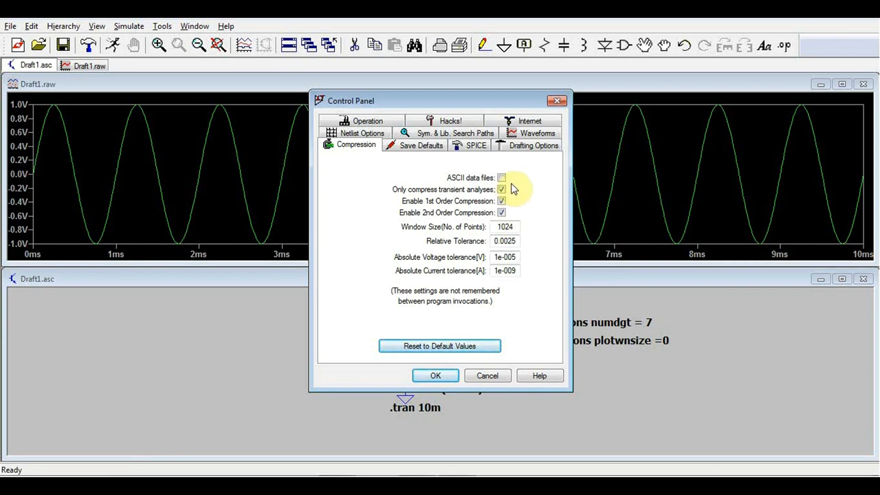
mouse_move(471, 201)
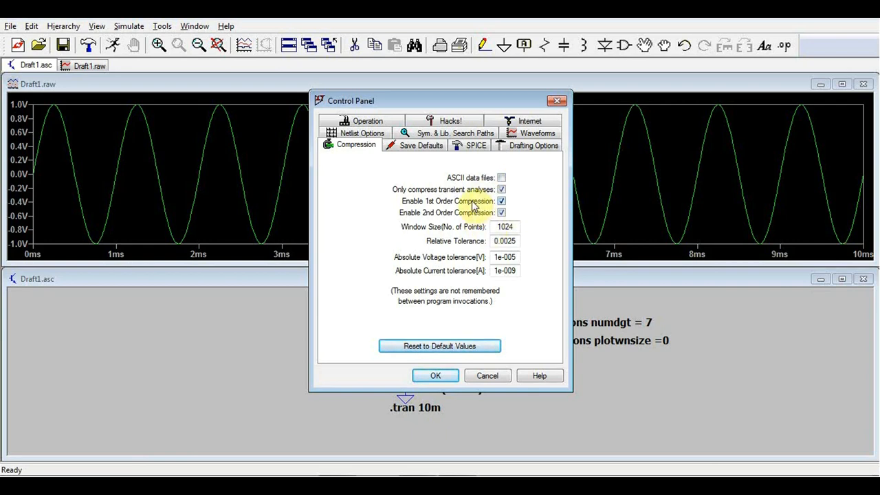
Add .options numdgt=7 and plotwinsize=0 directives and review the compression settings
left_click(434, 376)
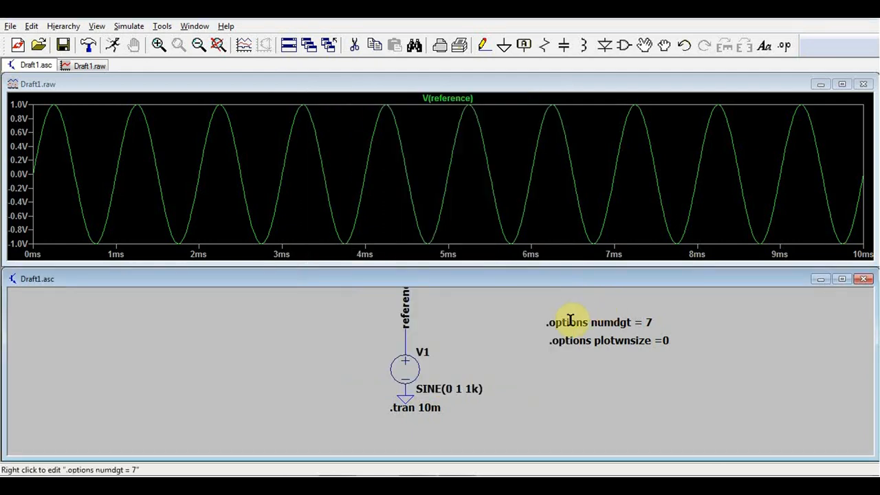
mouse_move(588, 341)
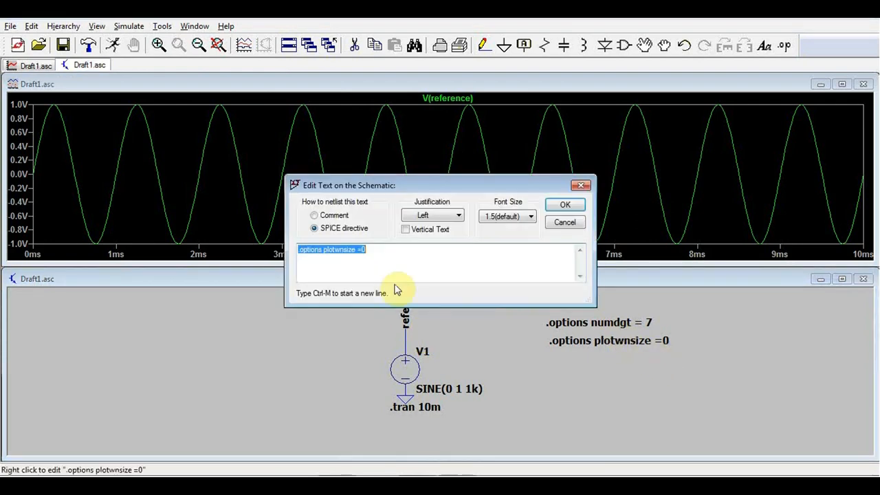
Confirm the plotwinsize directive and view the reference sine's FFT with its -150 dB floor
left_click(130, 25)
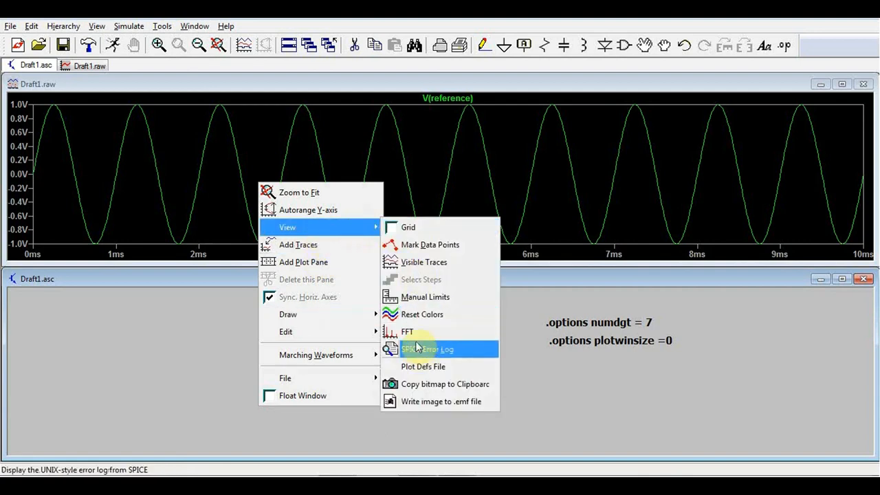
left_click(406, 331)
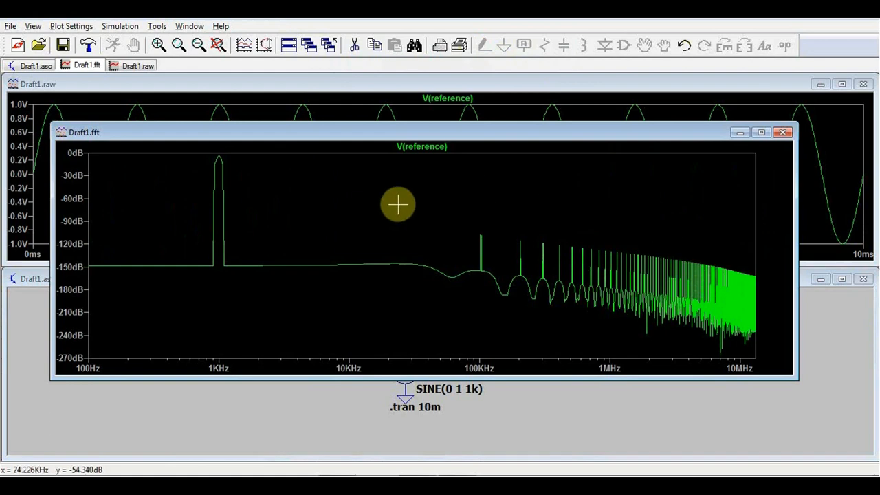
mouse_move(718, 281)
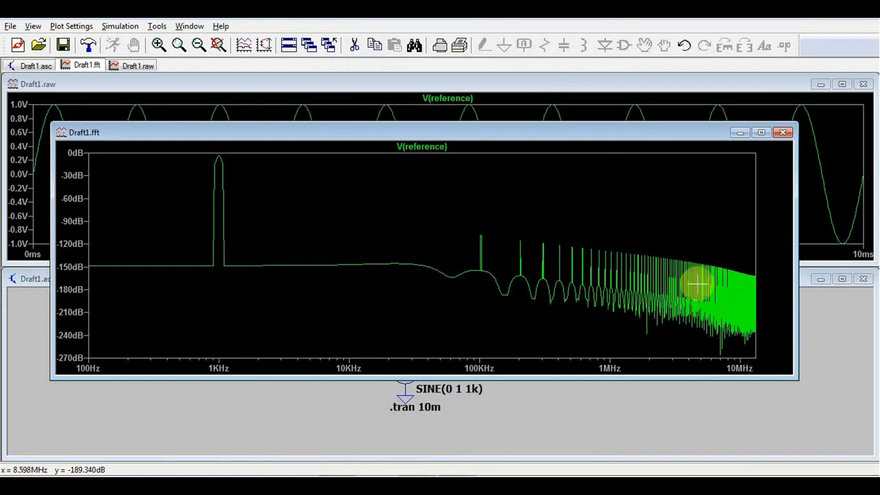
mouse_move(794, 140)
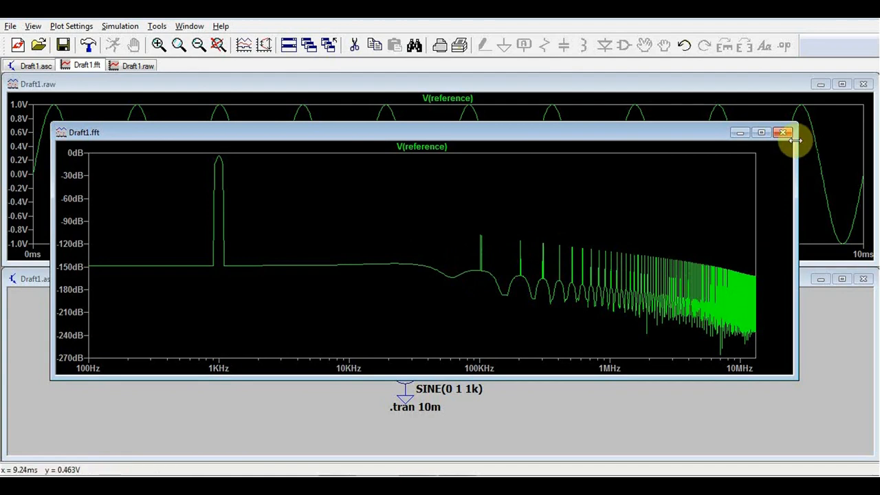
left_click(782, 135)
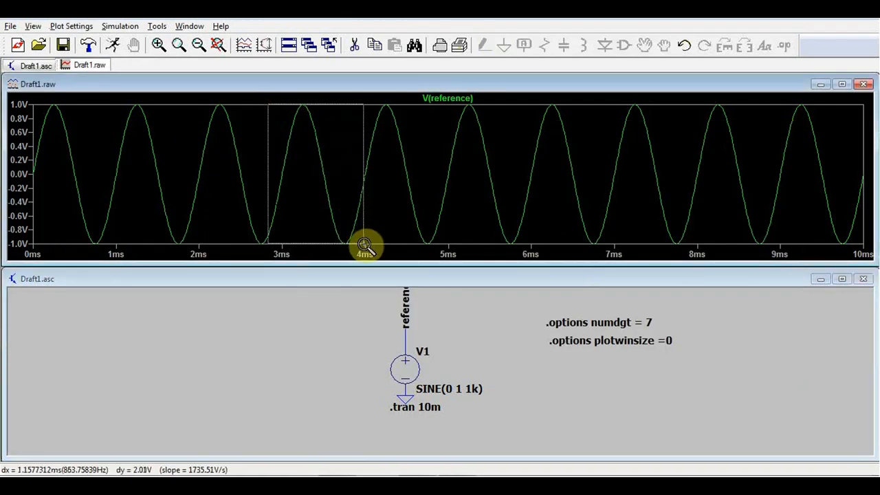
Zoom the waveform into the 3.03–3.36 ms stretch and bring up the plot options
left_click_drag(268, 103, 365, 247)
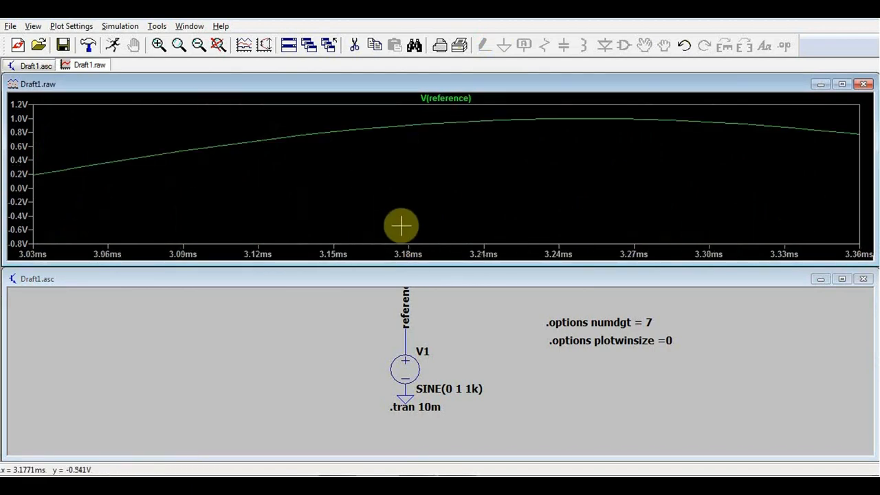
right_click(400, 226)
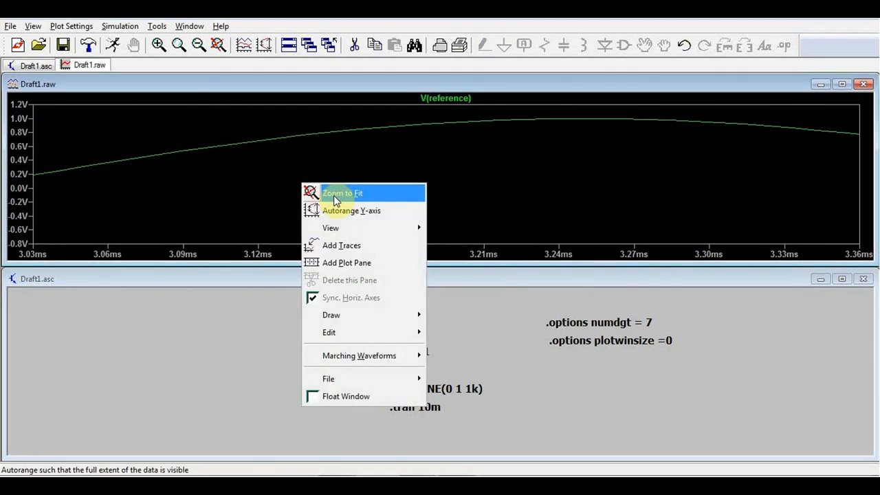
Fit the full waveform, then set a 100n maximum timestep so the command reads .tran 0 10m 0 100n
left_click(341, 192)
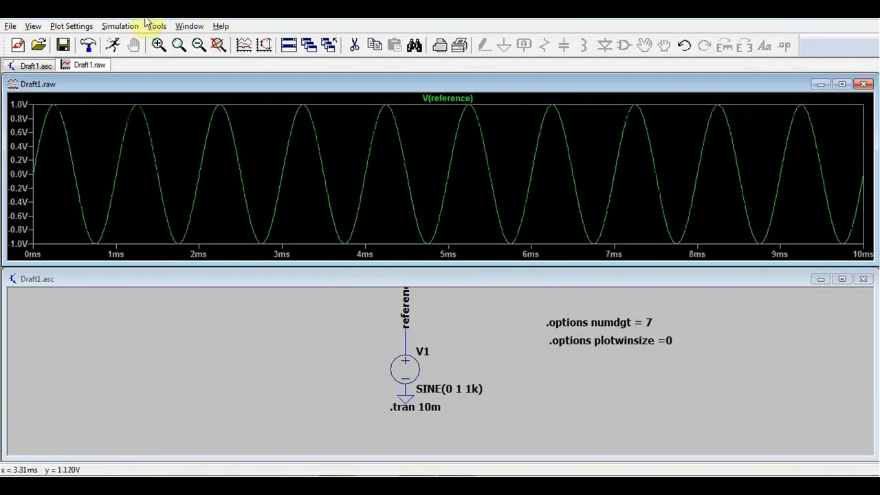
left_click(121, 24)
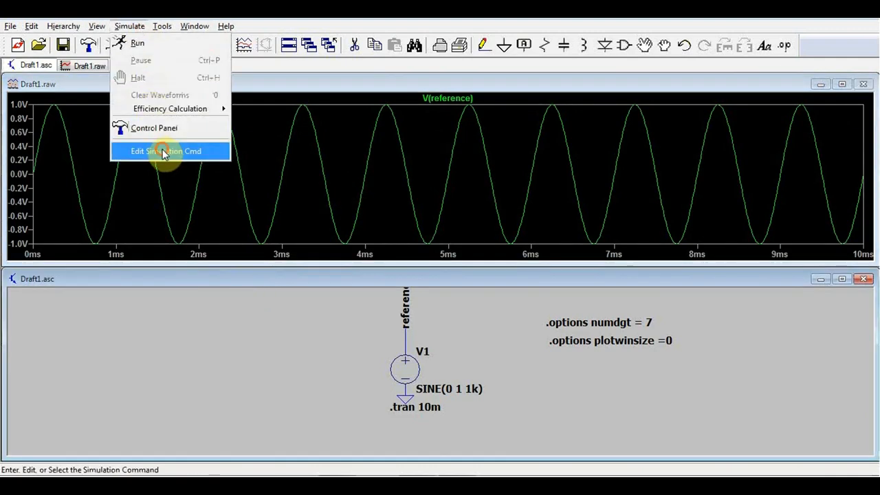
left_click(165, 150)
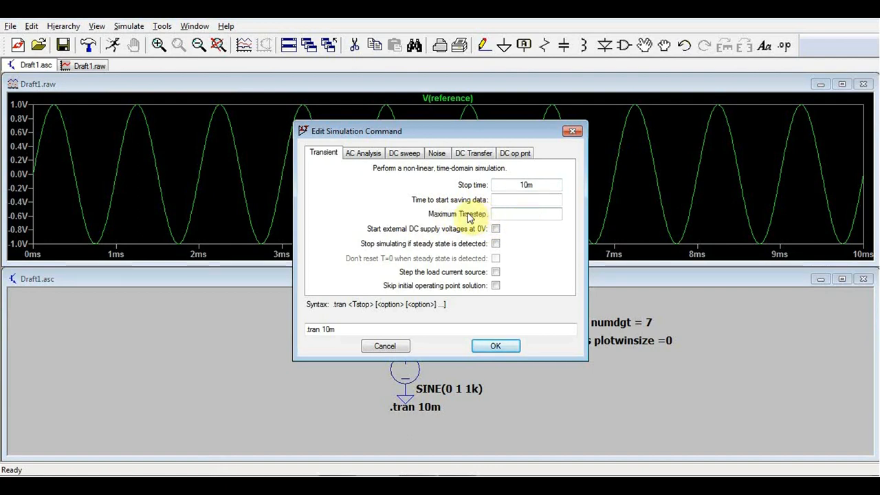
mouse_move(526, 225)
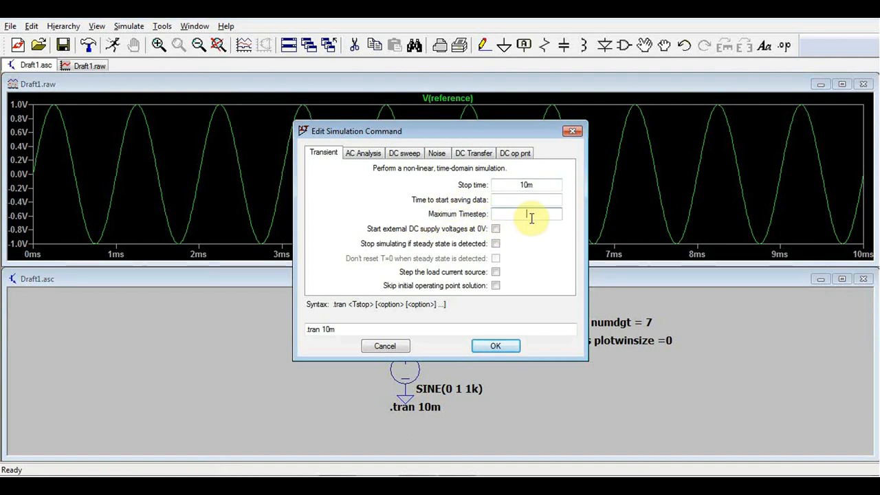
left_click(525, 214)
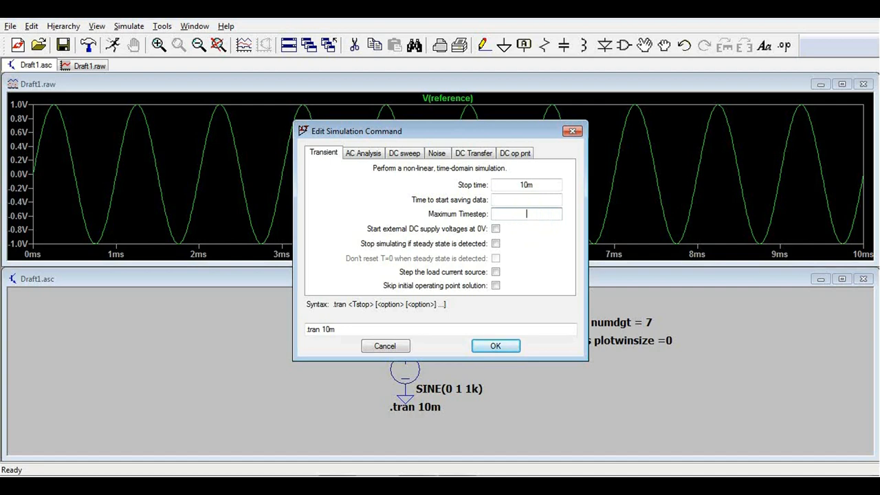
type("100n")
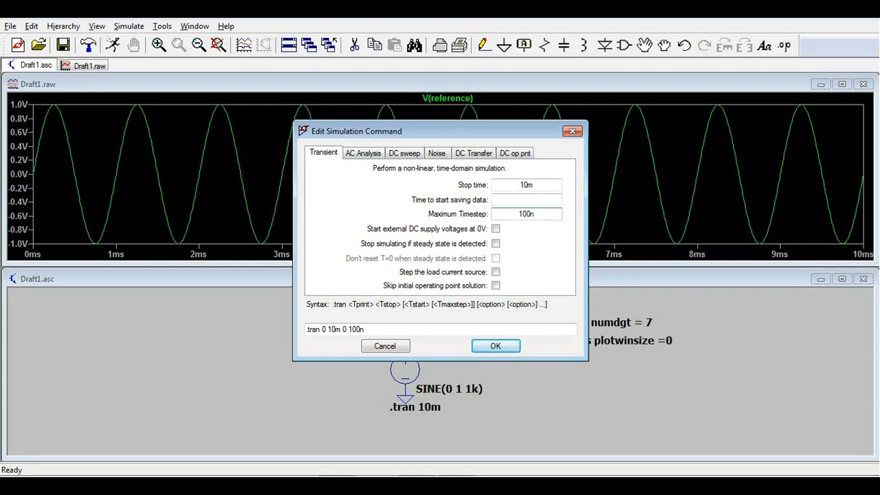
left_click(495, 347)
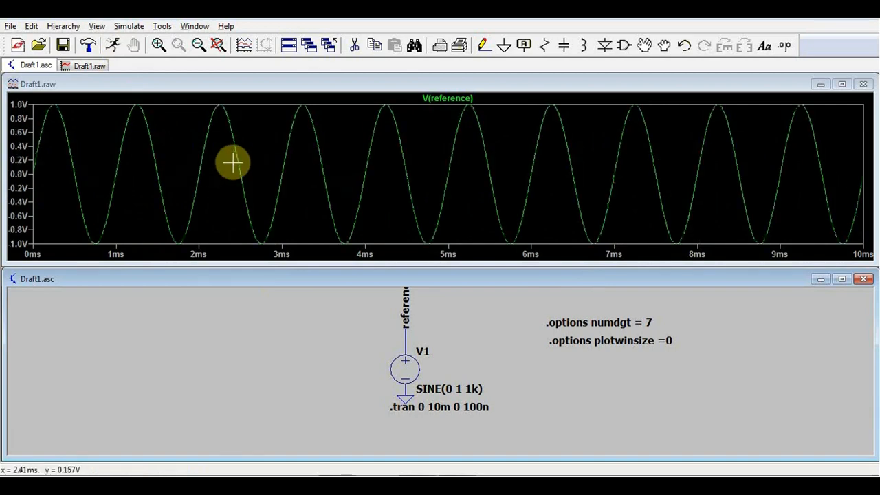
Rerun the simulation and compute V(reference)'s FFT, now with a floor near -300 dB
left_click(96, 26)
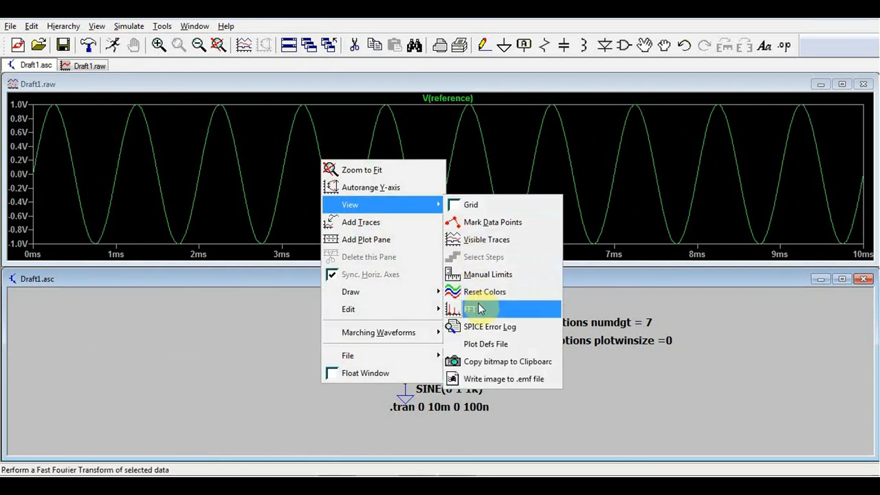
left_click(470, 308)
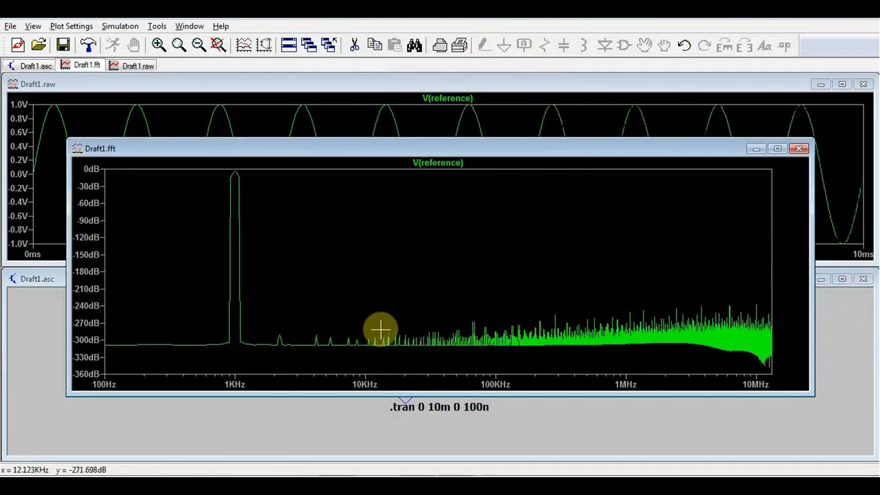
mouse_move(66, 357)
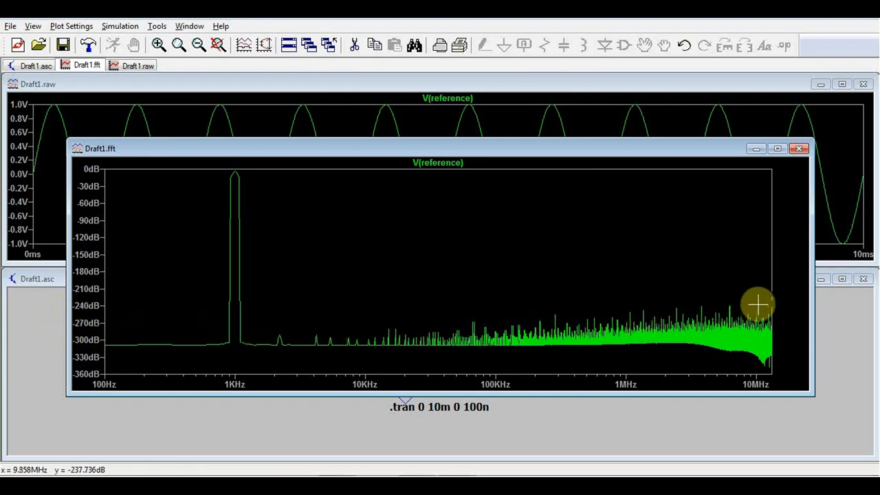
mouse_move(228, 170)
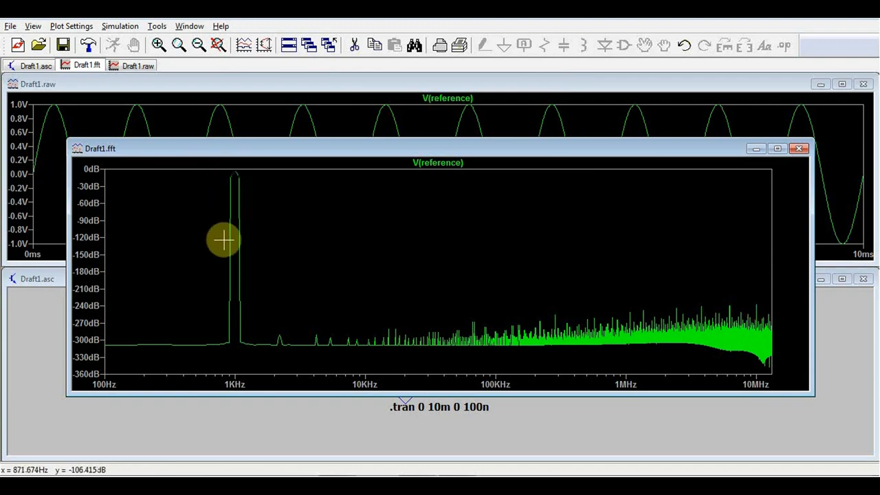
mouse_move(231, 231)
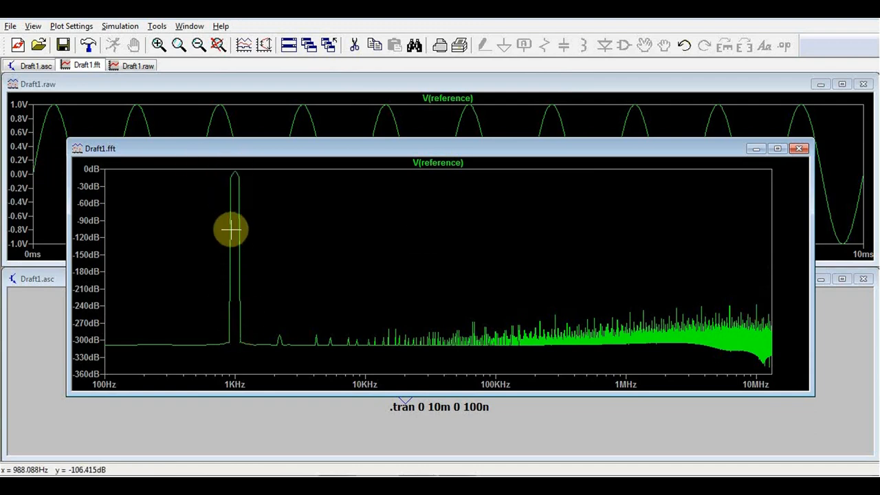
mouse_move(231, 227)
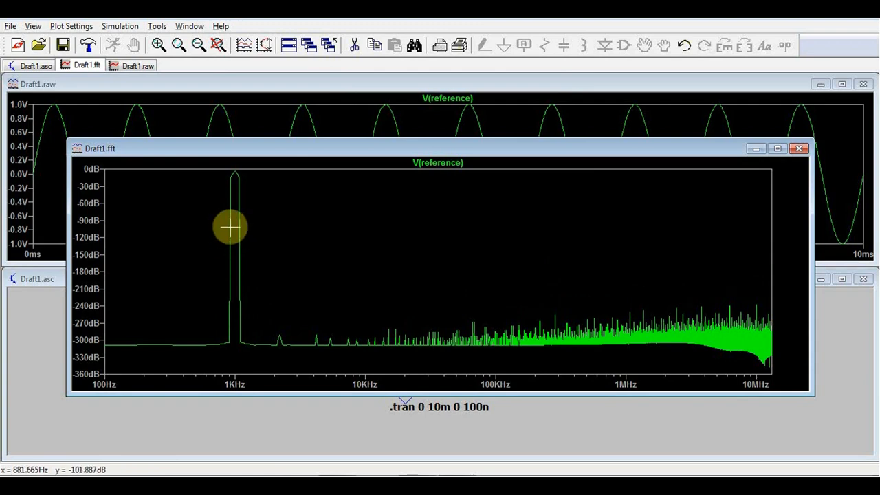
mouse_move(294, 118)
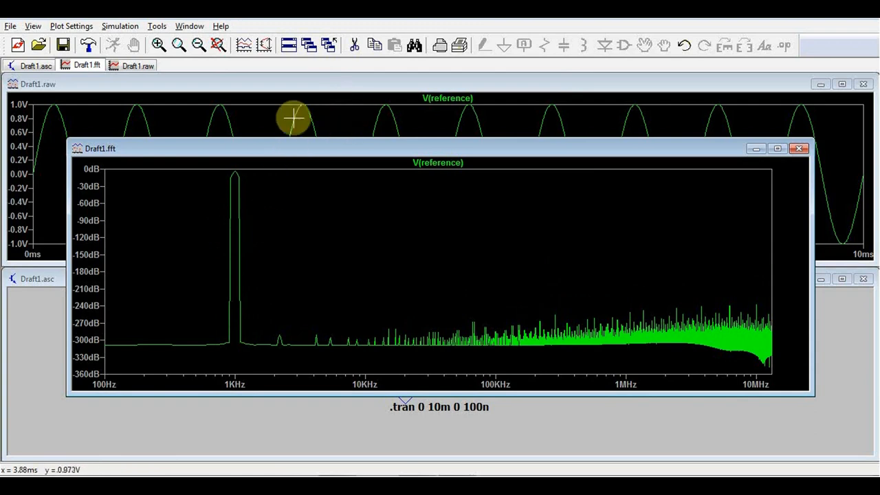
mouse_move(107, 360)
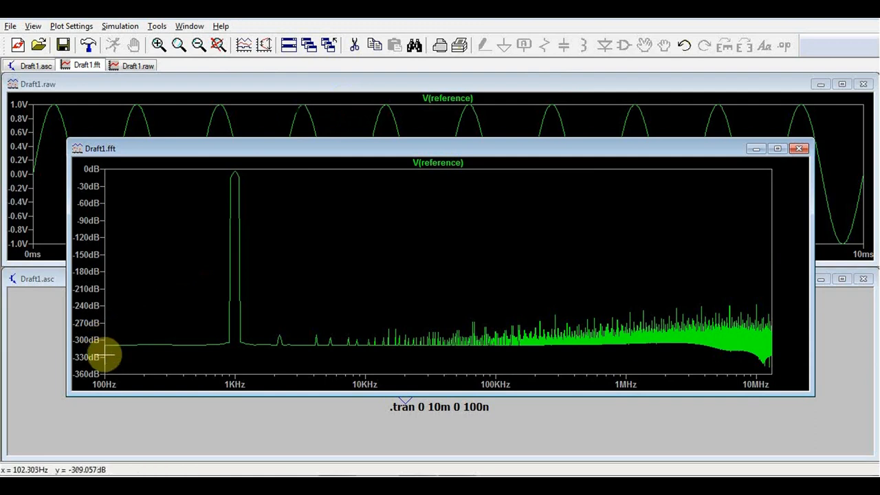
mouse_move(99, 330)
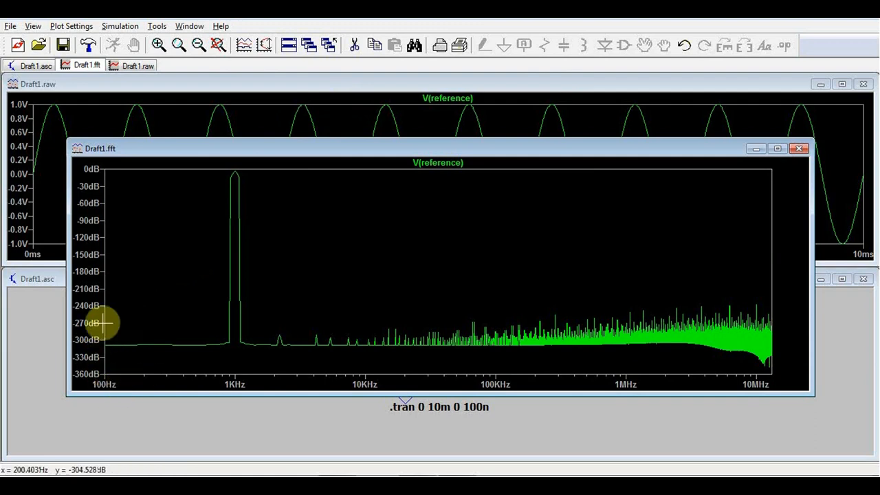
mouse_move(432, 330)
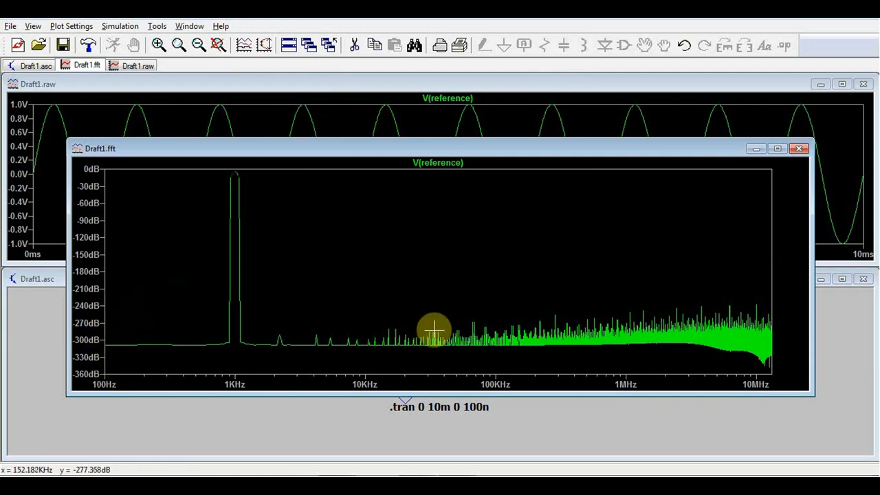
mouse_move(116, 387)
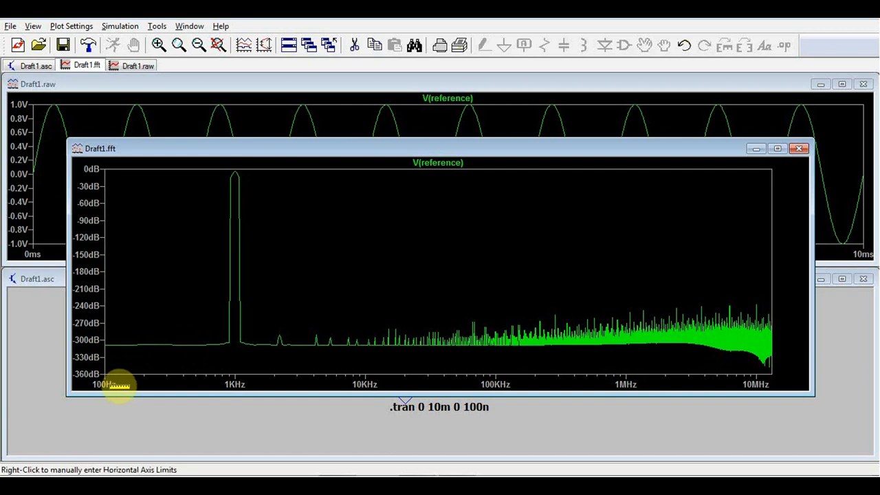
mouse_move(225, 180)
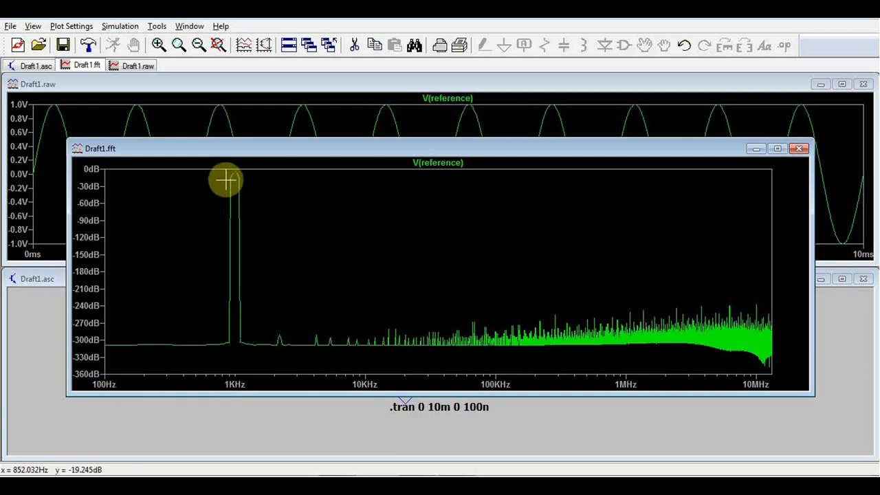
mouse_move(240, 178)
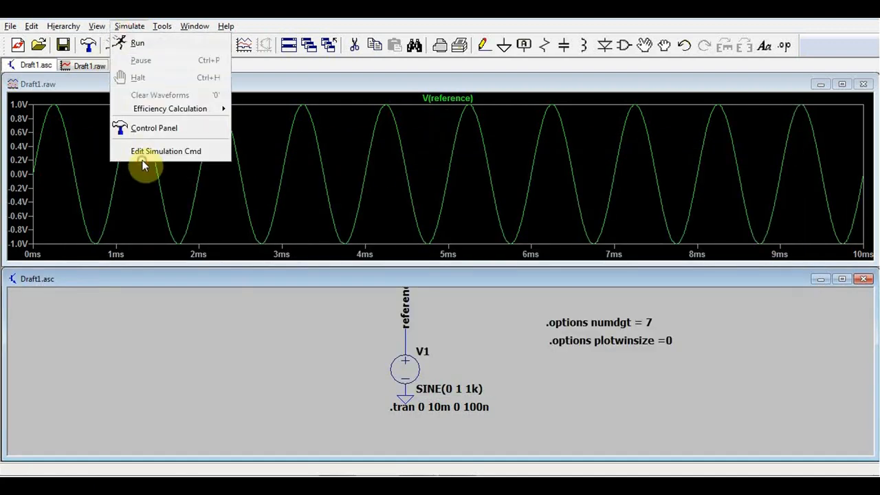
Change the stop time to 100m so the command reads .tran 0 100m 0 100n, and rerun
left_click(165, 150)
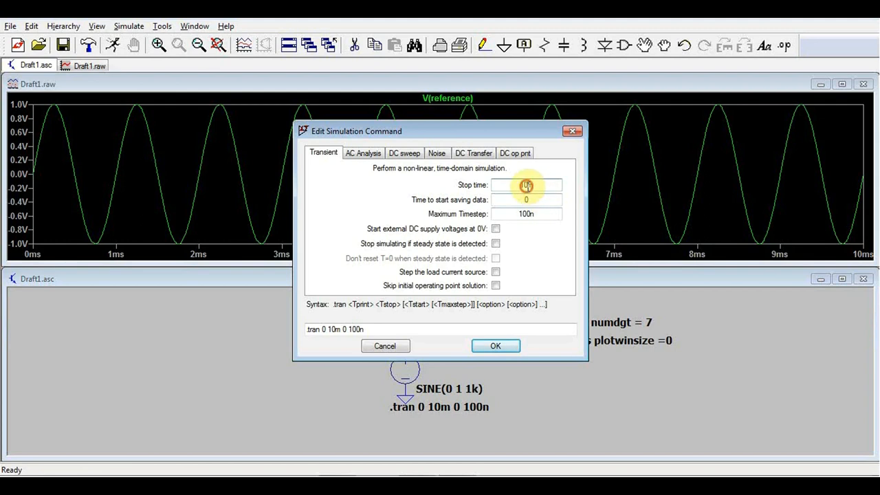
type("100m")
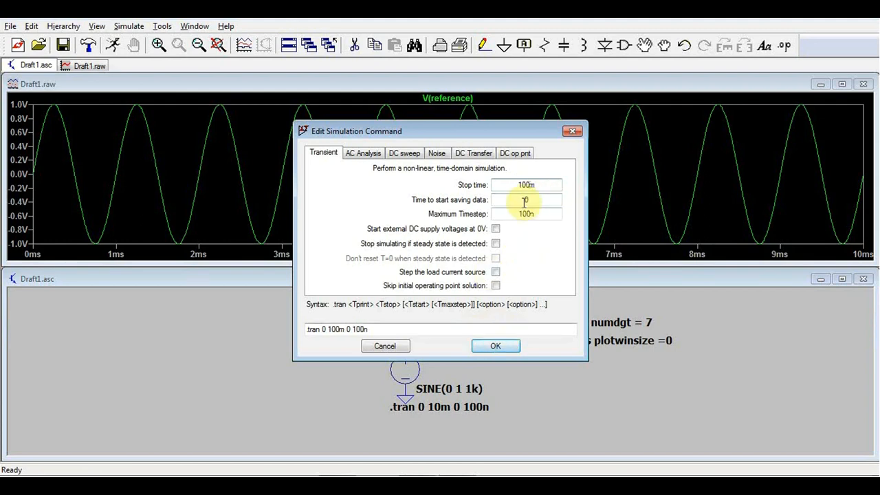
left_click(495, 346)
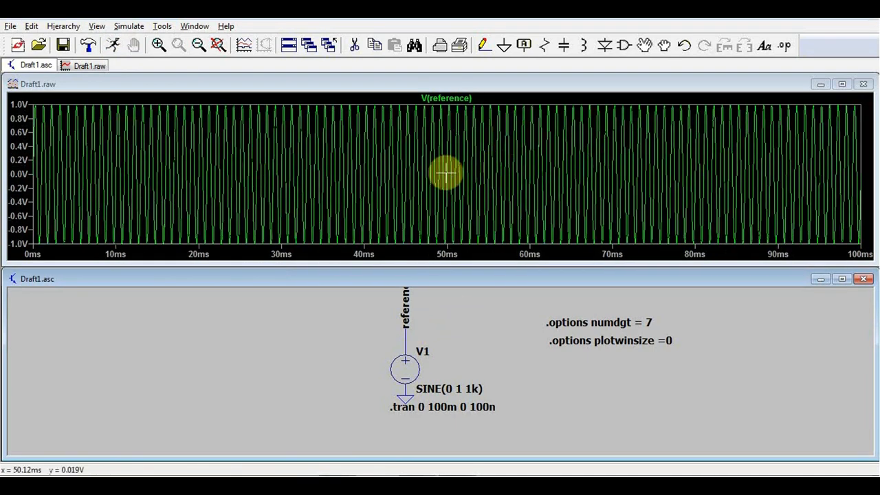
Compute the FFT of the 100 ms V(reference) and zoom in around its sharp 1 kHz peak
right_click(445, 173)
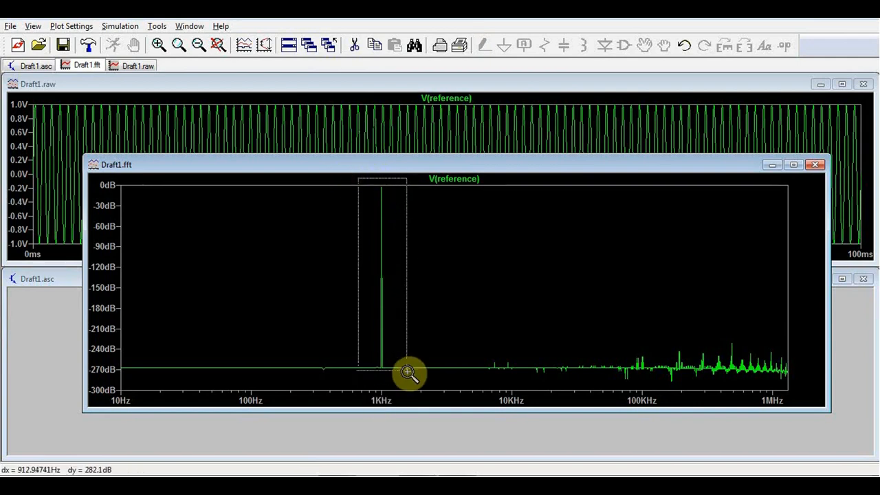
left_click_drag(358, 177, 406, 371)
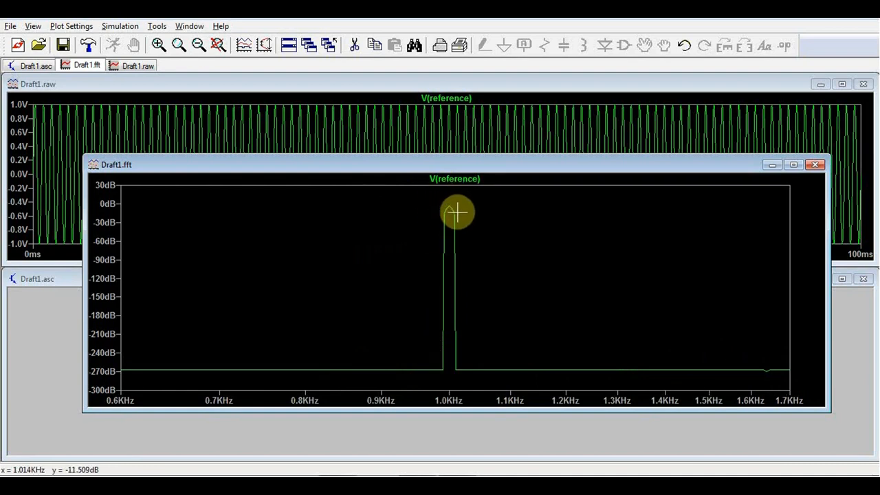
mouse_move(451, 211)
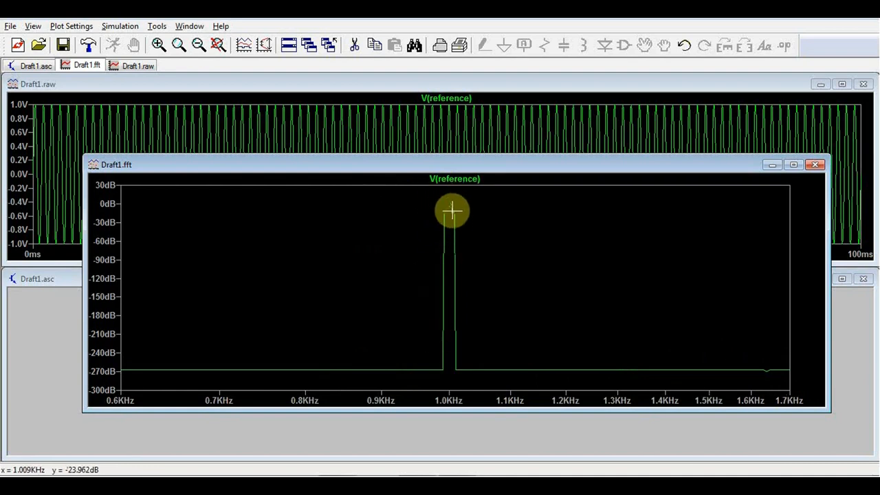
left_click(814, 165)
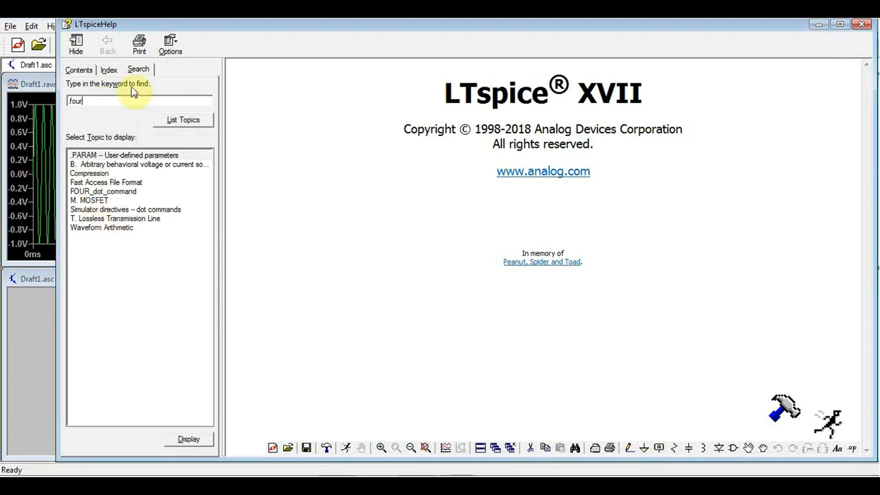
Display the FOUR_dot_command help topic explaining the .FOUR Fourier analysis syntax
double_click(103, 191)
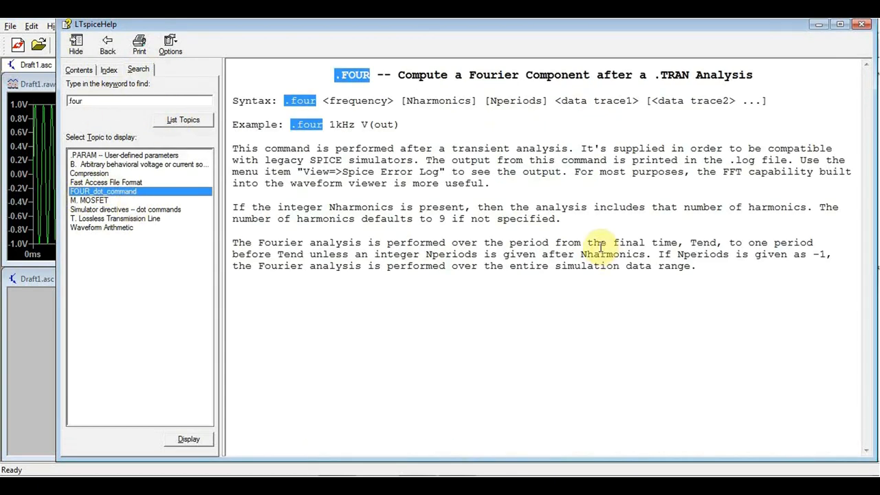
mouse_move(547, 94)
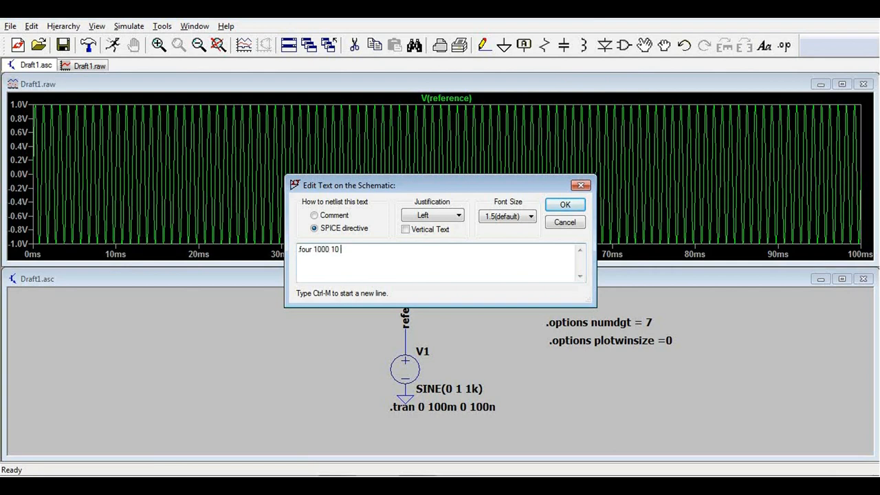
Finish the .four 1000 10 100 V(reference) directive and place it on the schematic
type("100")
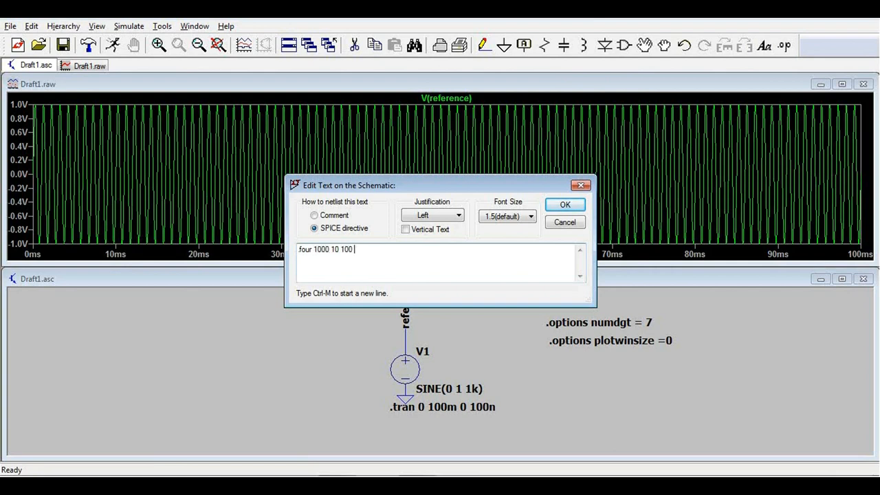
type("V(reference")
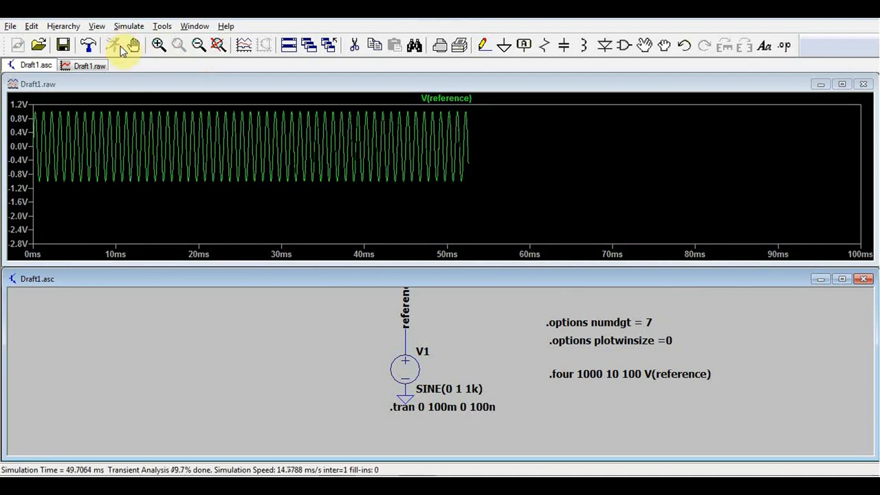
left_click(98, 26)
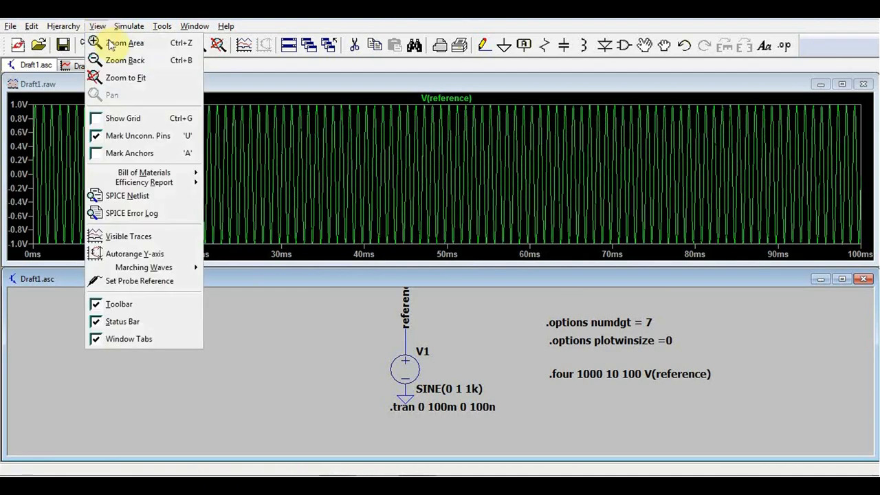
Show the SPICE Error Log enlarged, listing V(reference)'s ten Fourier harmonics and THD
left_click(132, 211)
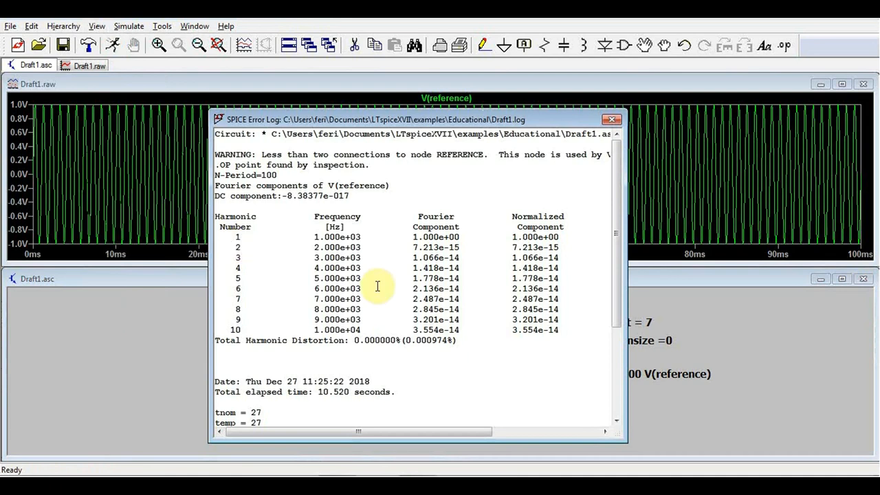
left_click_drag(215, 154, 275, 175)
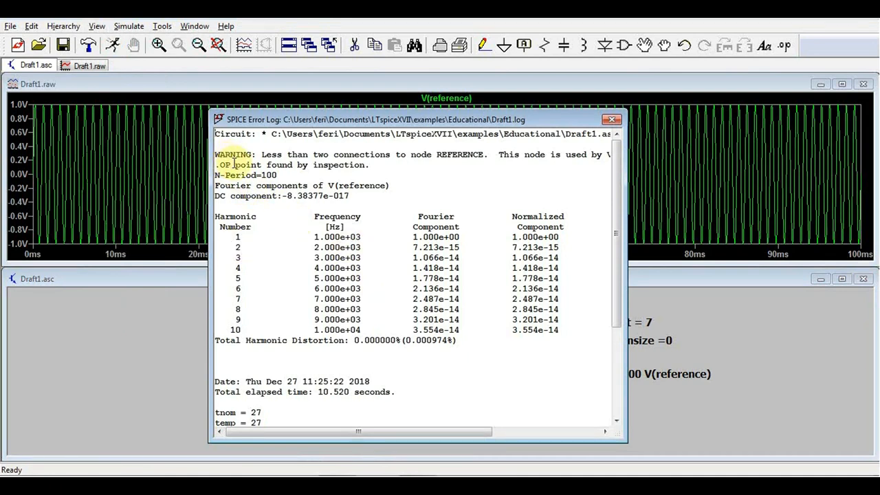
double_click(360, 184)
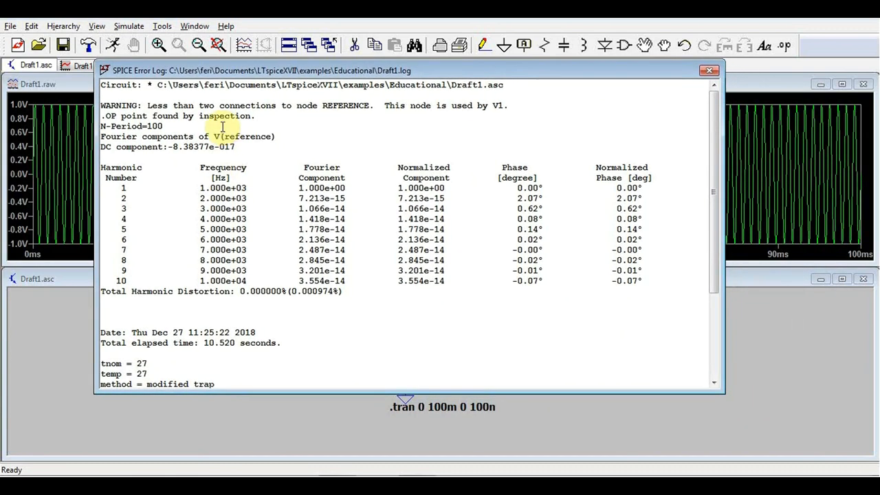
double_click(153, 126)
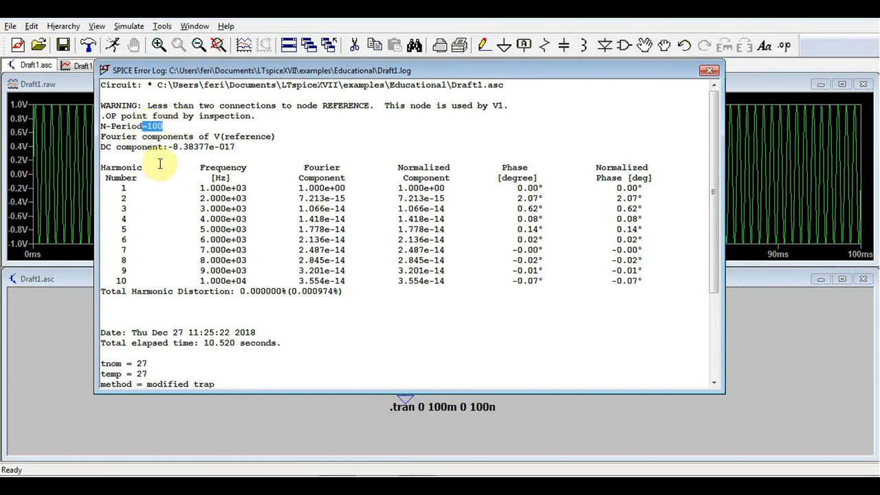
double_click(242, 136)
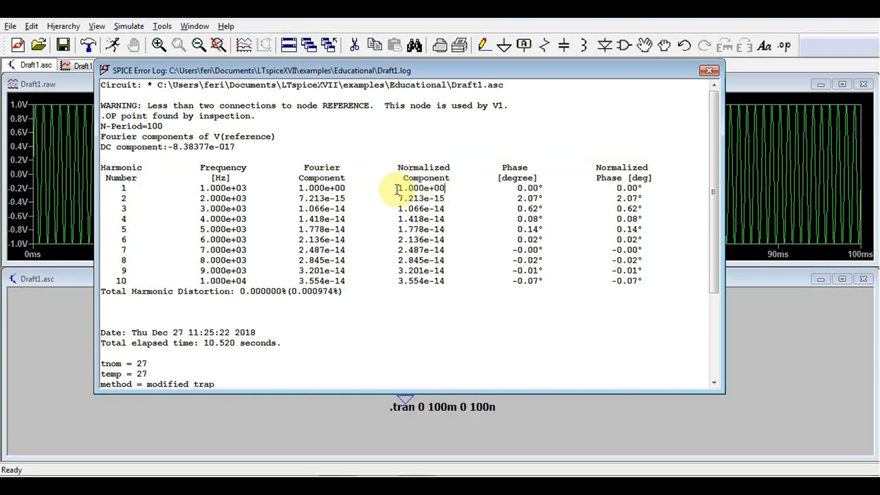
double_click(421, 188)
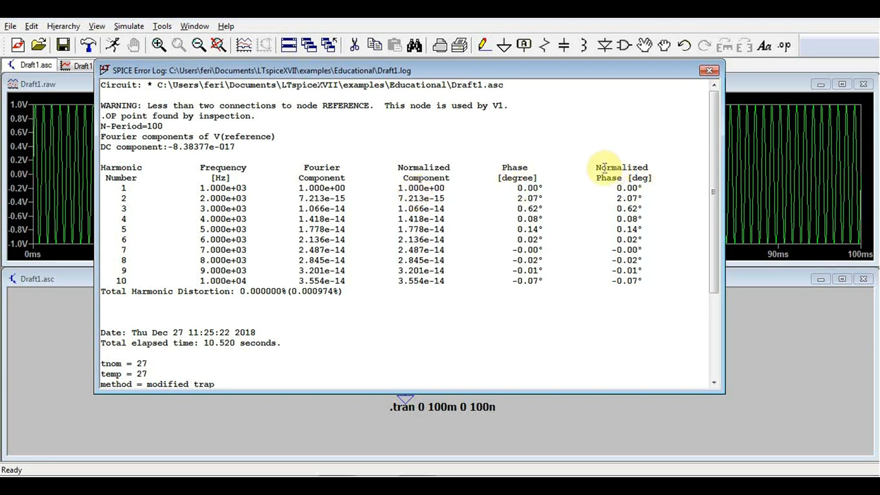
double_click(624, 187)
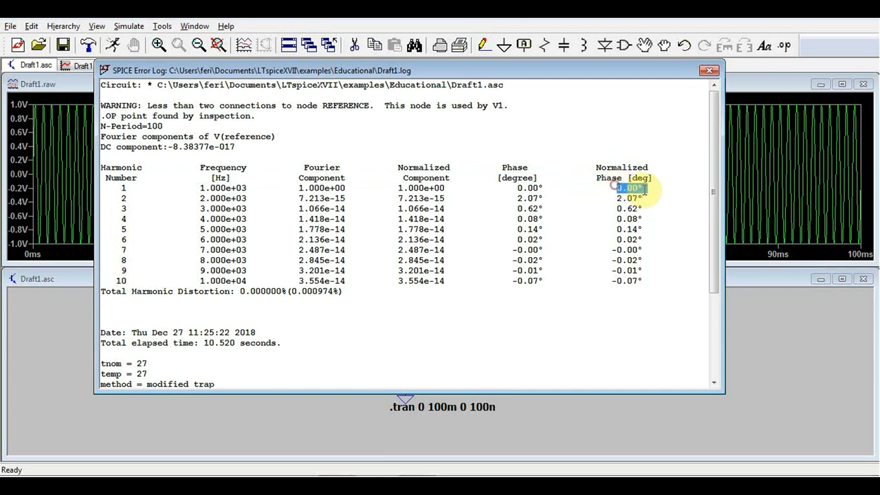
scroll("down", 3)
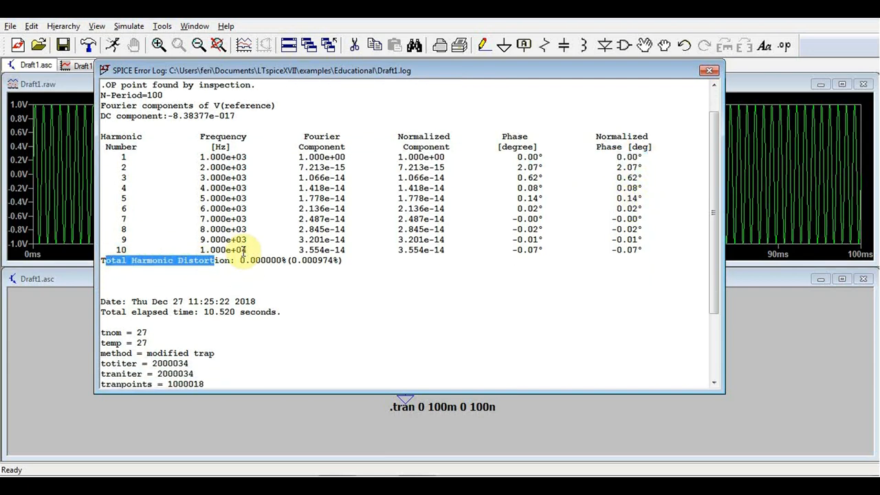
mouse_move(143, 264)
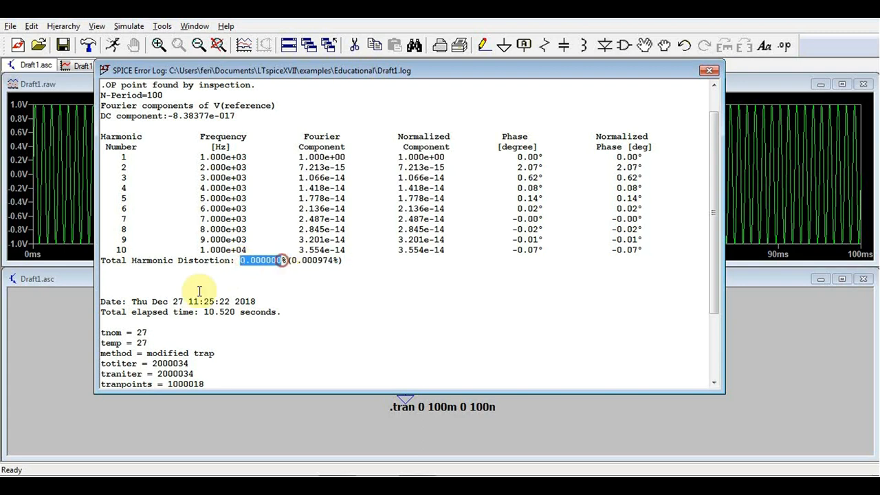
mouse_move(286, 265)
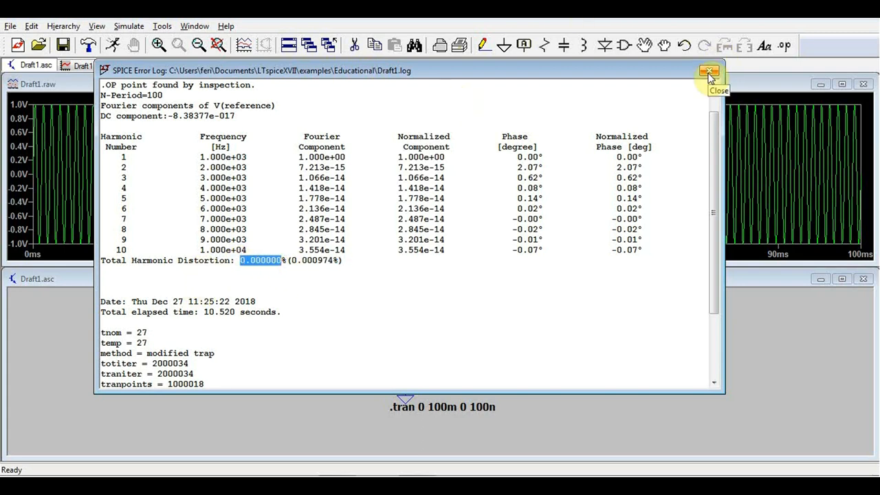
Close the log and begin editing R3's resistance in the 2N2222 amplifier stage
left_click(708, 72)
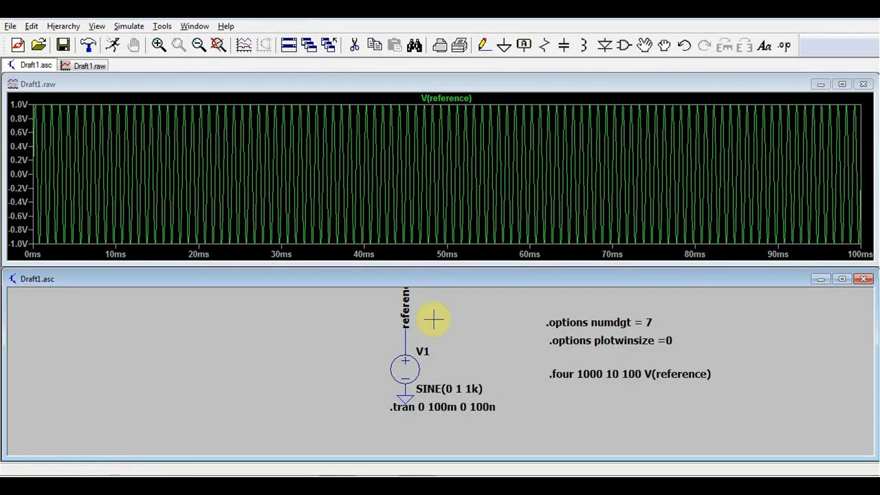
mouse_move(580, 181)
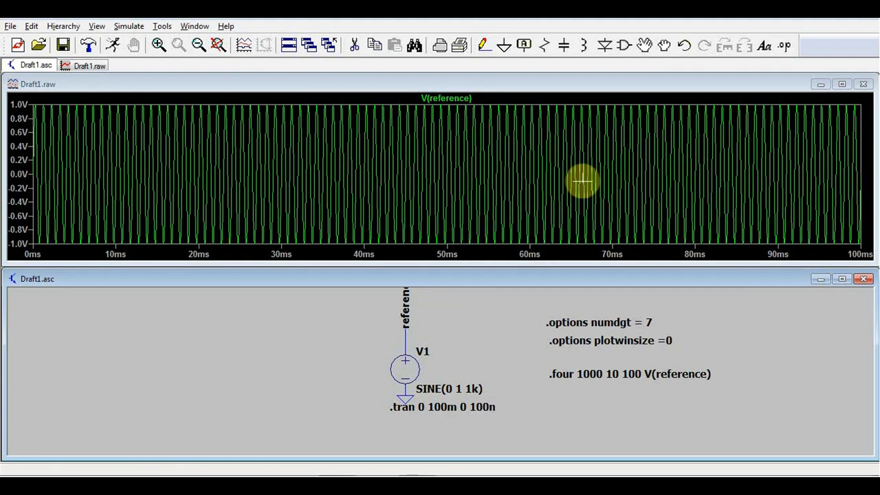
mouse_move(525, 280)
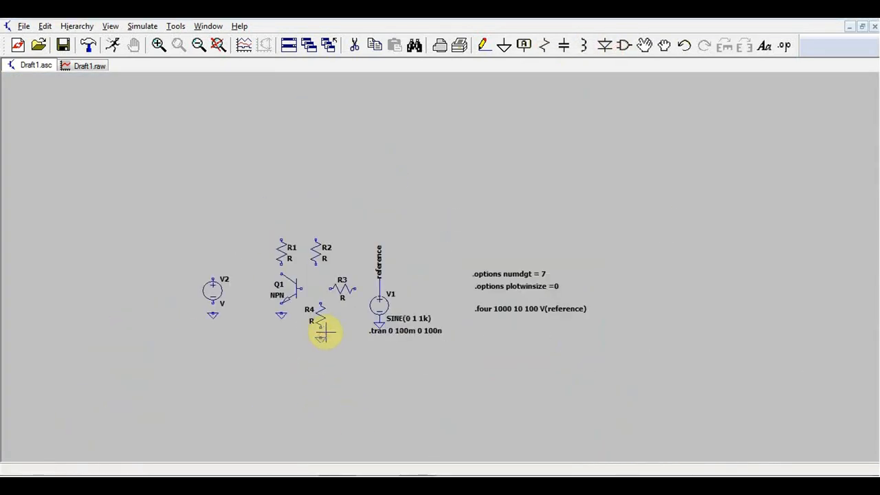
left_click(157, 44)
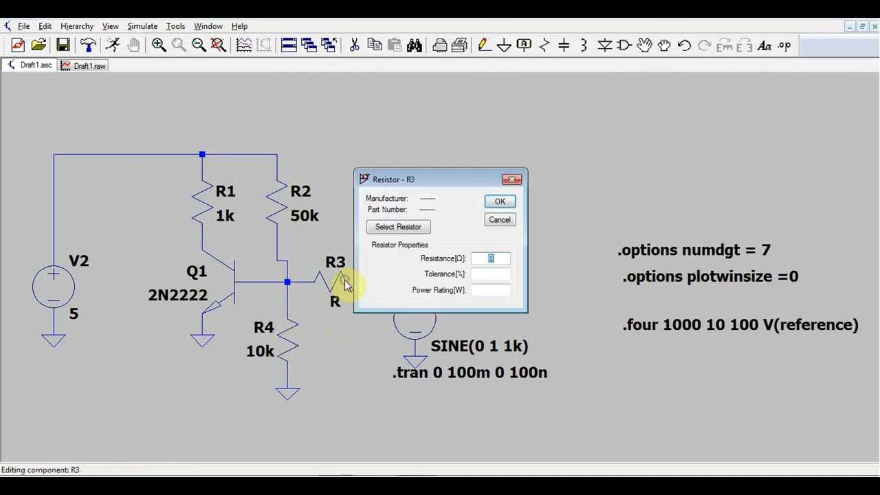
left_click(499, 200)
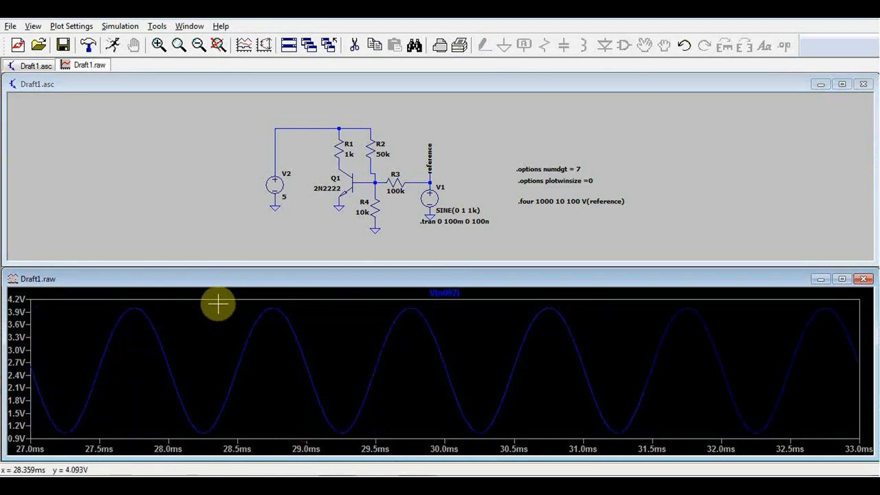
mouse_move(341, 189)
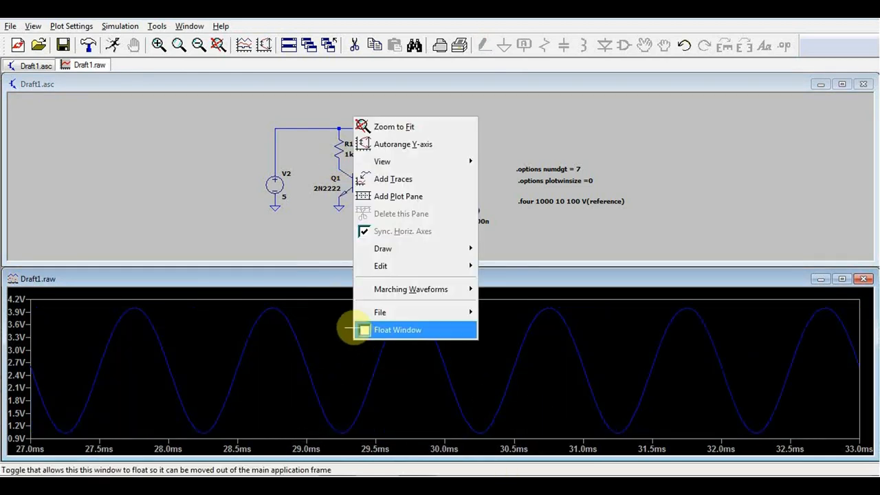
Add the V(reference) trace alongside the amplifier output in the plot
left_click(397, 330)
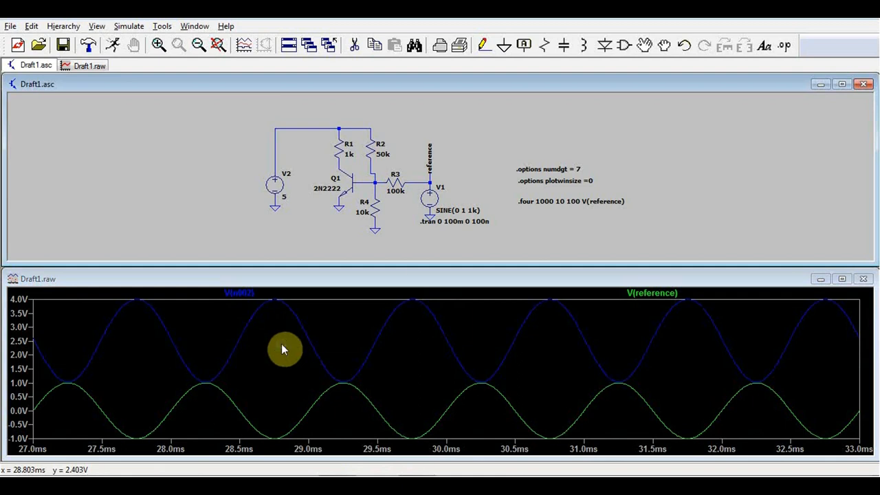
right_click(283, 349)
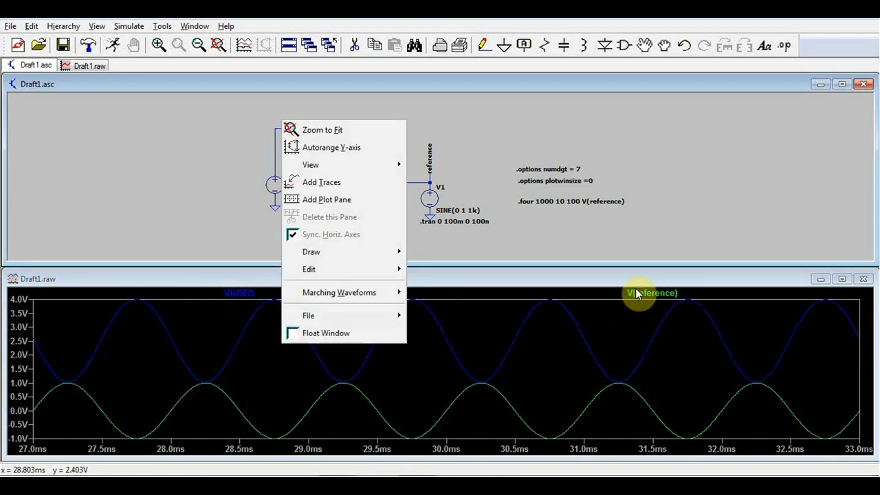
mouse_move(336, 167)
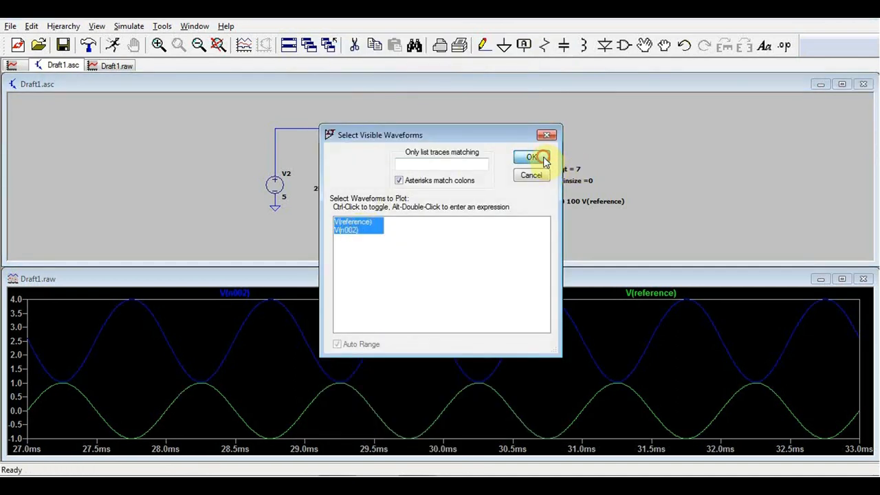
left_click(529, 156)
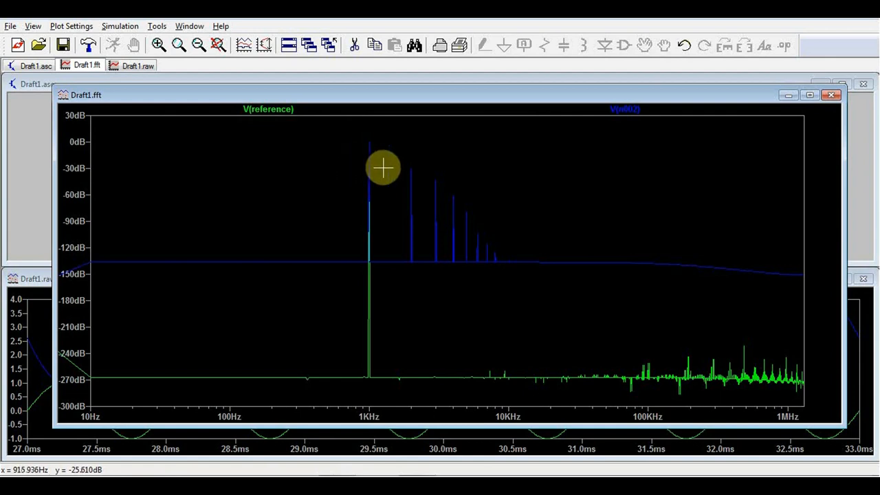
mouse_move(506, 261)
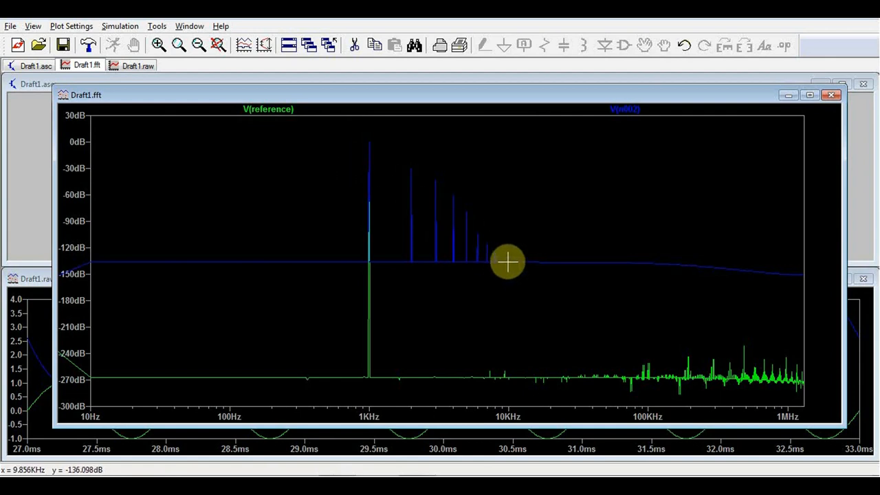
mouse_move(189, 334)
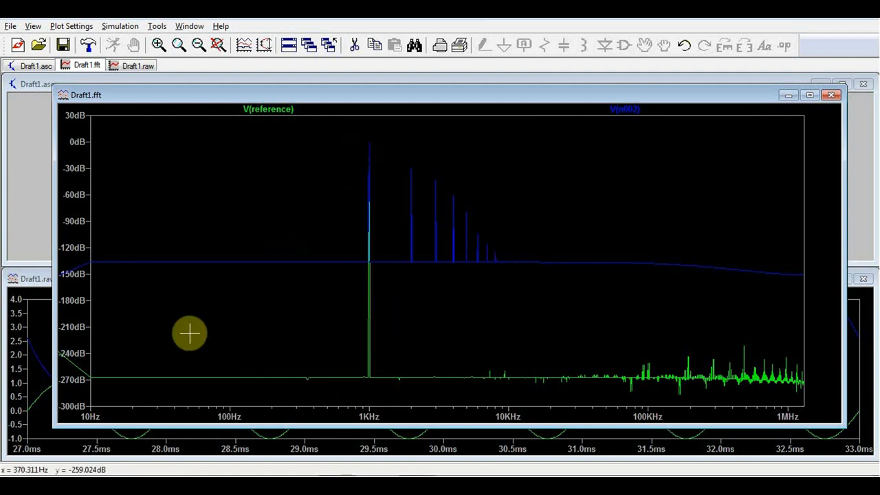
mouse_move(406, 182)
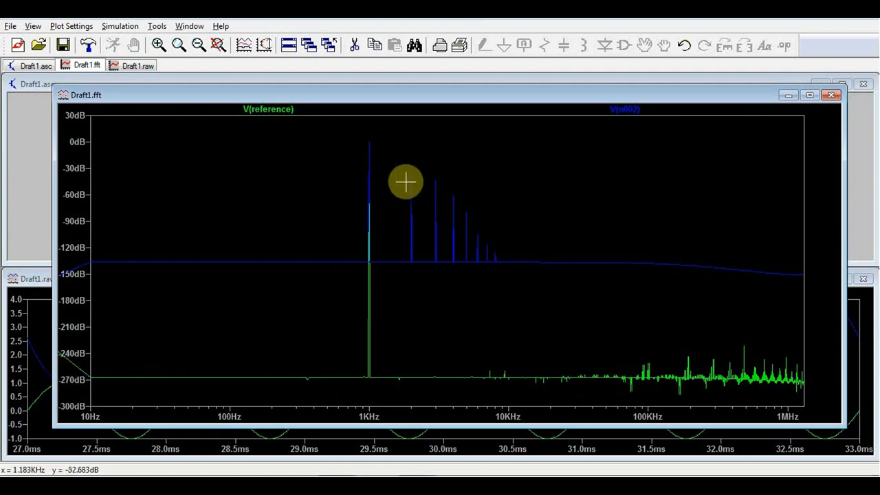
mouse_move(491, 232)
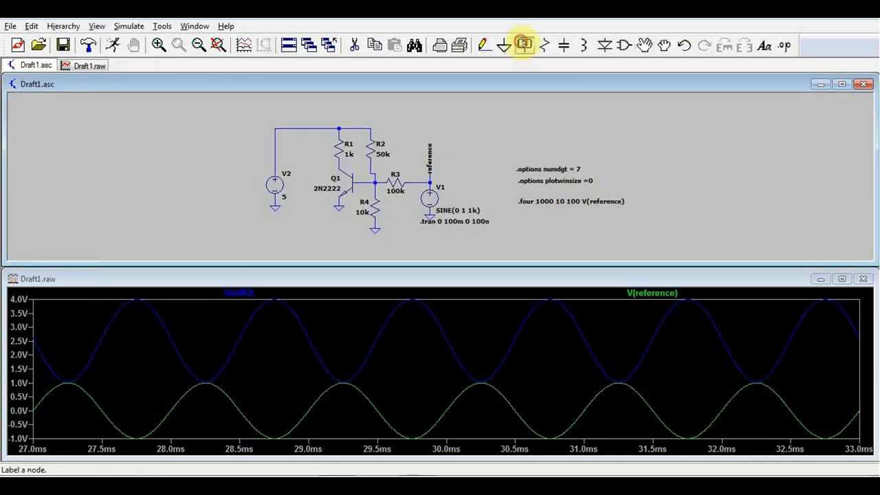
Label the output node 'out' and extend the directive to .four 1000 10 100 V(reference) V(out)
left_click(522, 44)
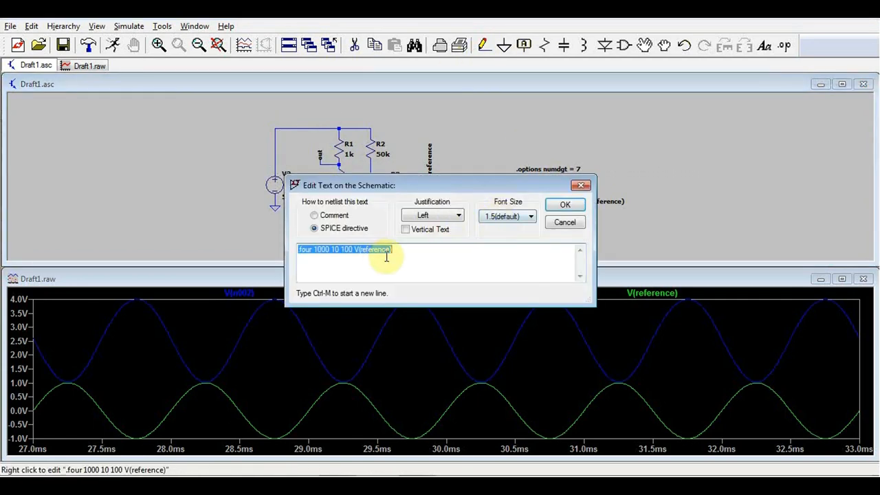
type("V(o")
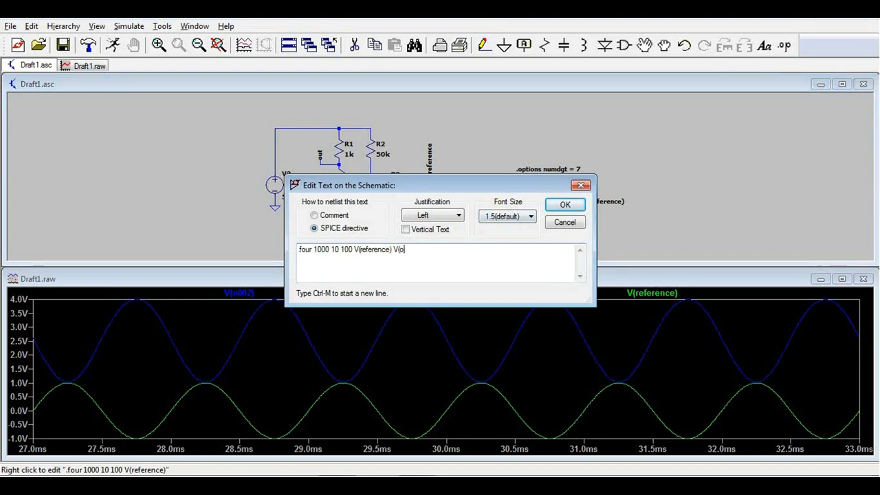
type("ut)")
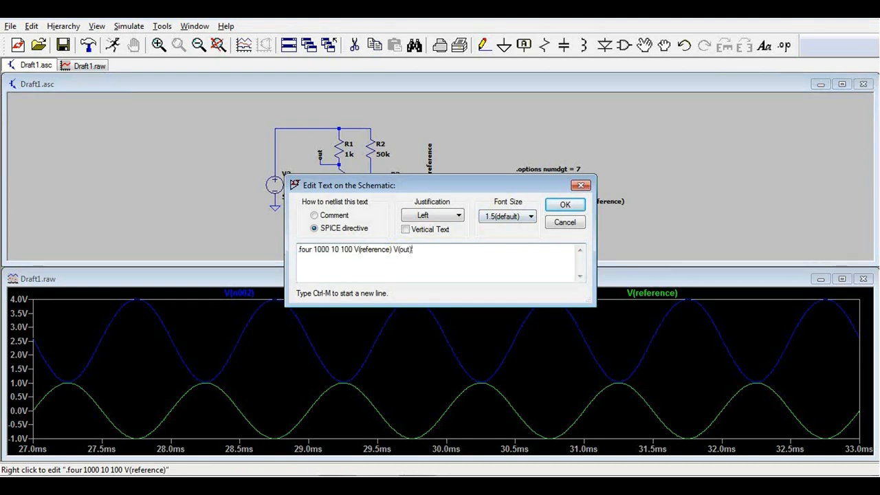
left_click(563, 203)
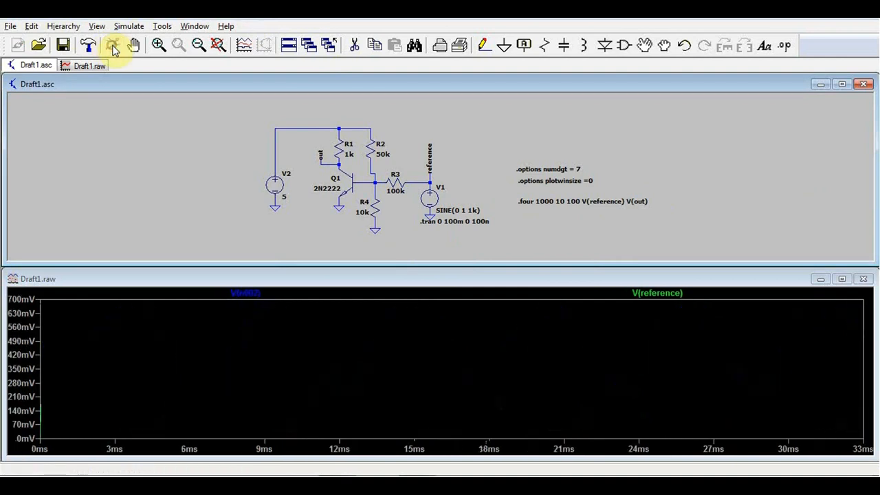
mouse_move(658, 382)
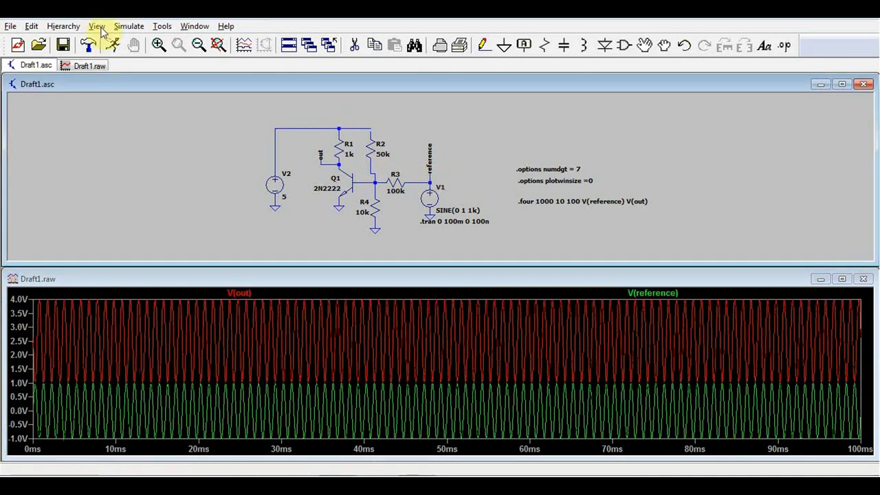
left_click(96, 25)
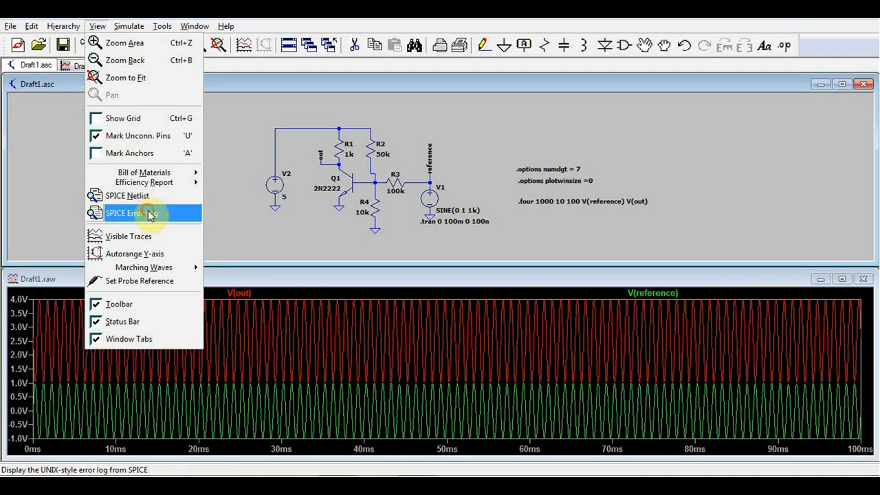
left_click(132, 213)
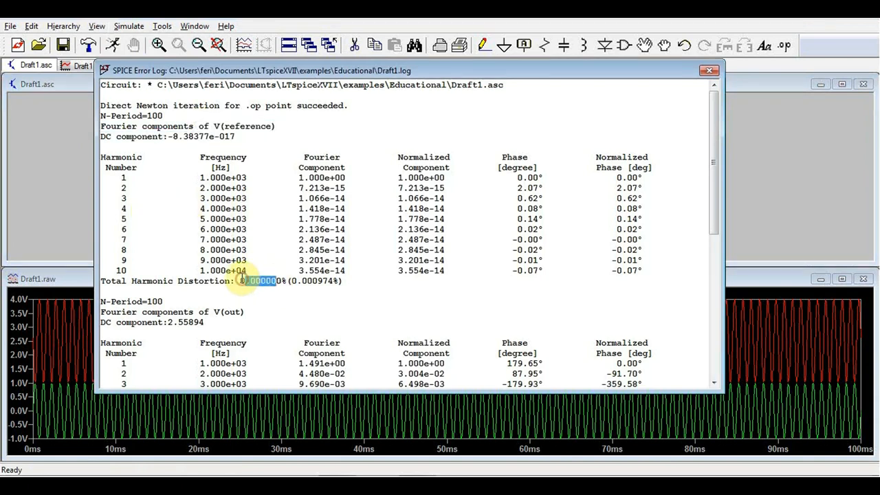
scroll("down", 3)
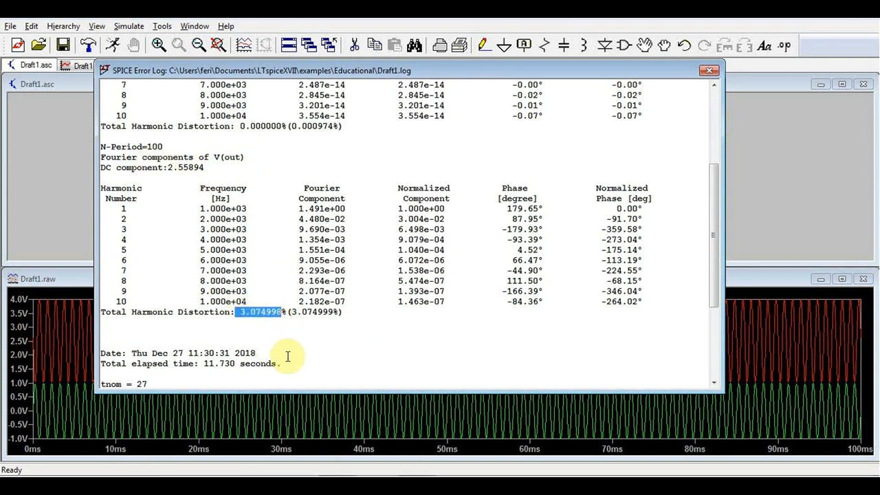
mouse_move(707, 72)
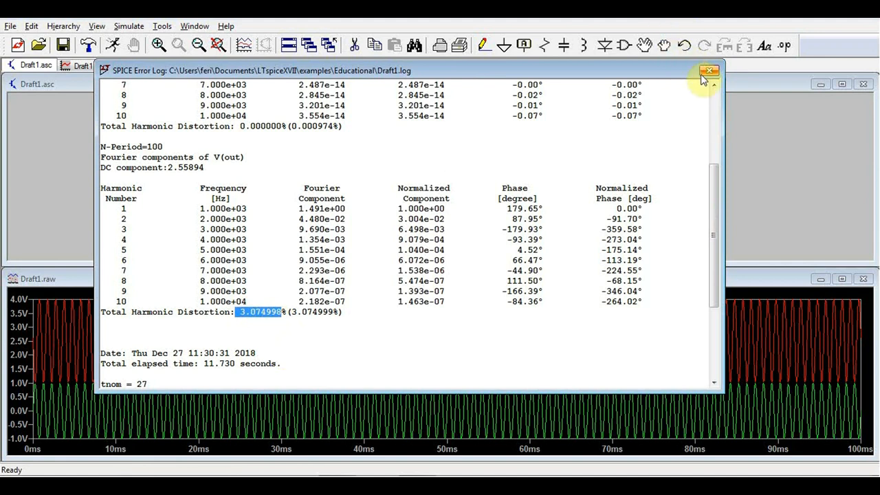
left_click(710, 71)
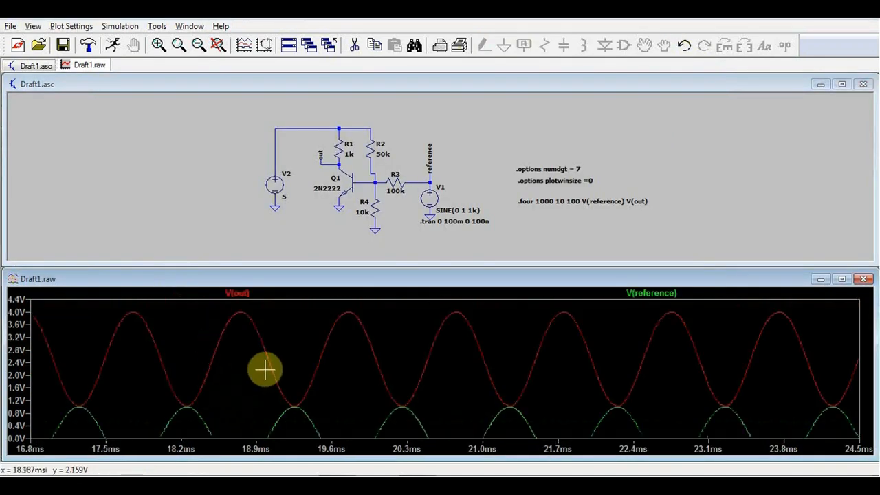
mouse_move(290, 360)
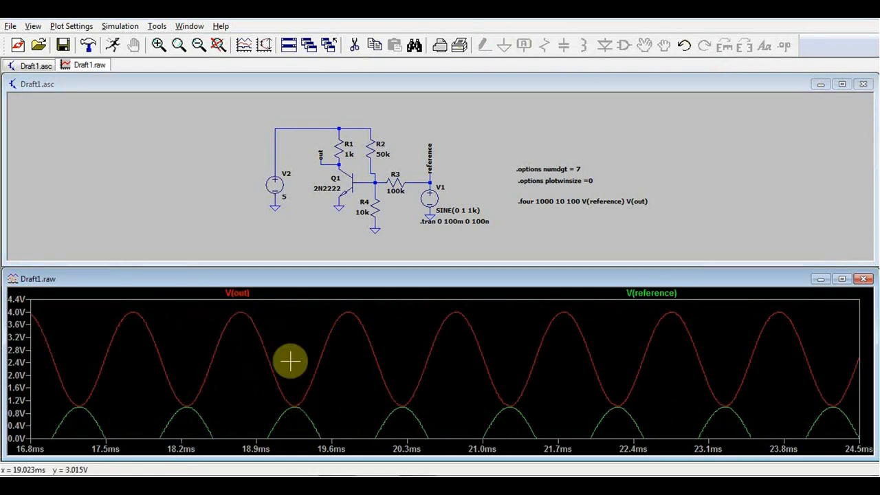
mouse_move(302, 332)
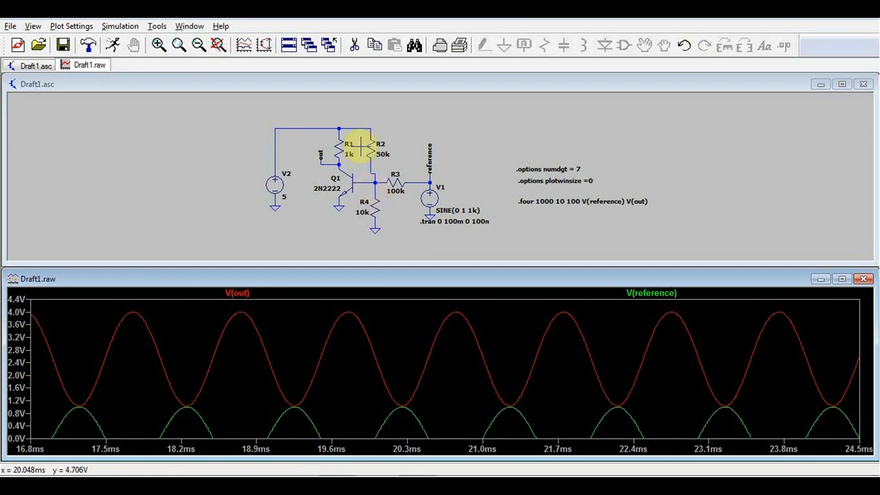
Set R2 to 130k and rerun the simulation with the new component values
double_click(374, 148)
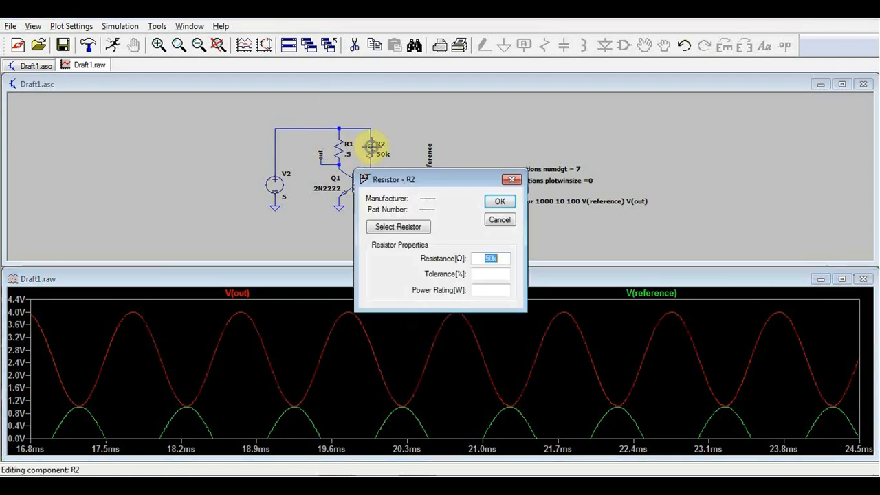
type("130k")
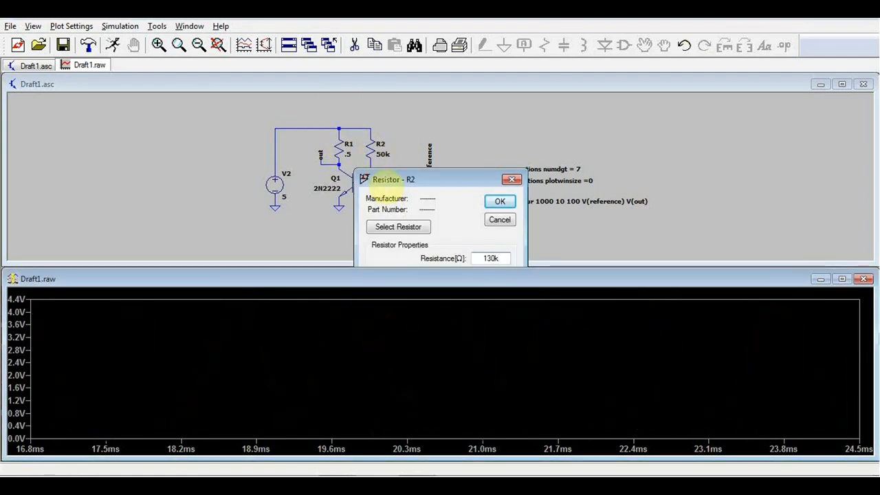
left_click(499, 201)
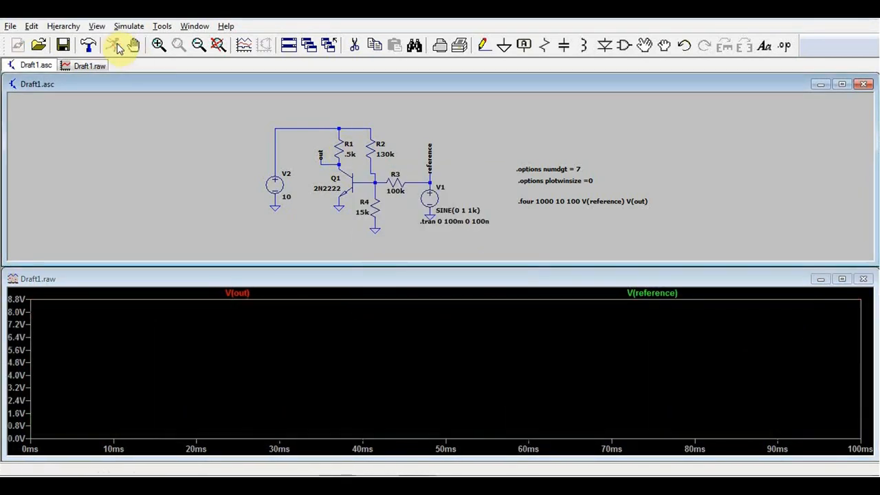
left_click(113, 44)
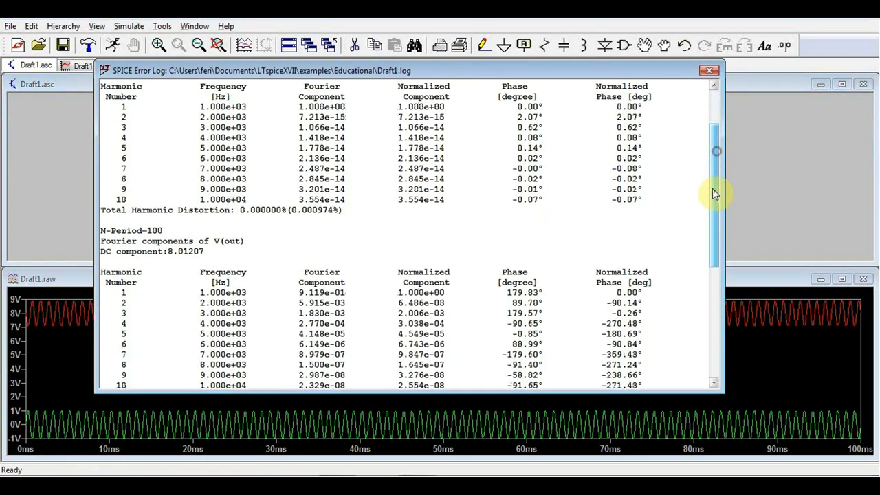
Scroll the log to V(out)'s Fourier table and pick out its 0.679610% THD
scroll("down", 3)
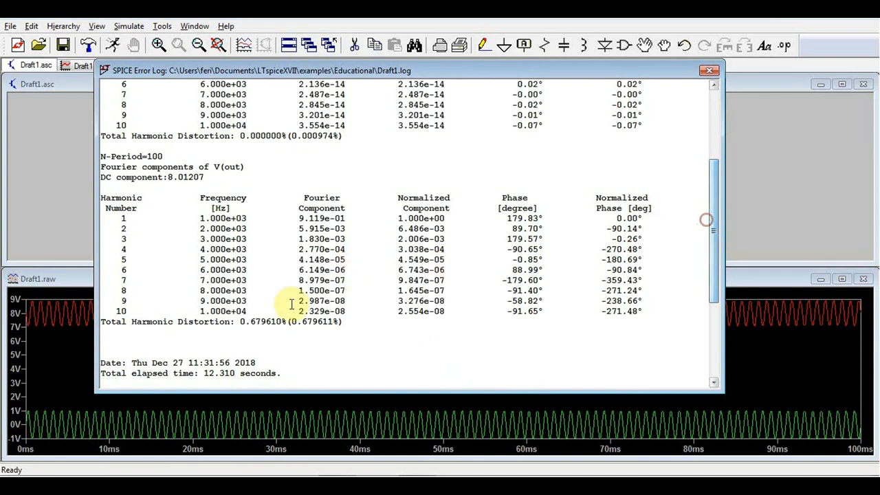
double_click(253, 322)
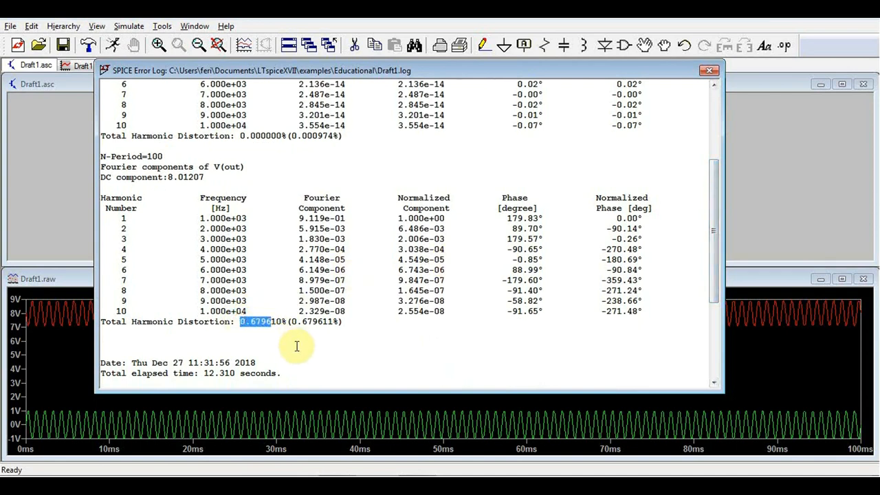
mouse_move(305, 341)
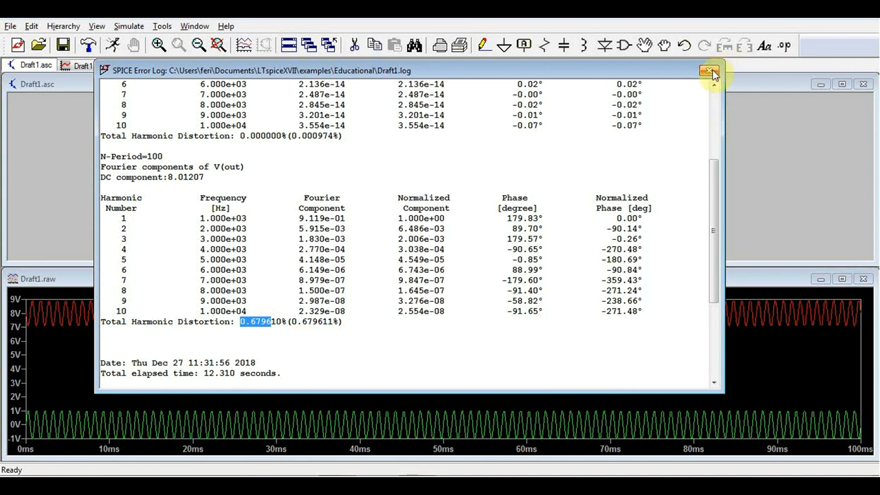
mouse_move(706, 72)
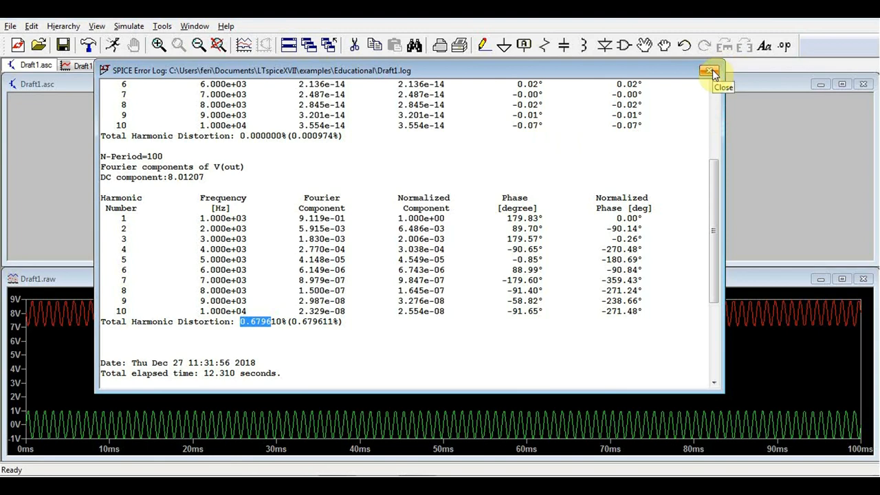